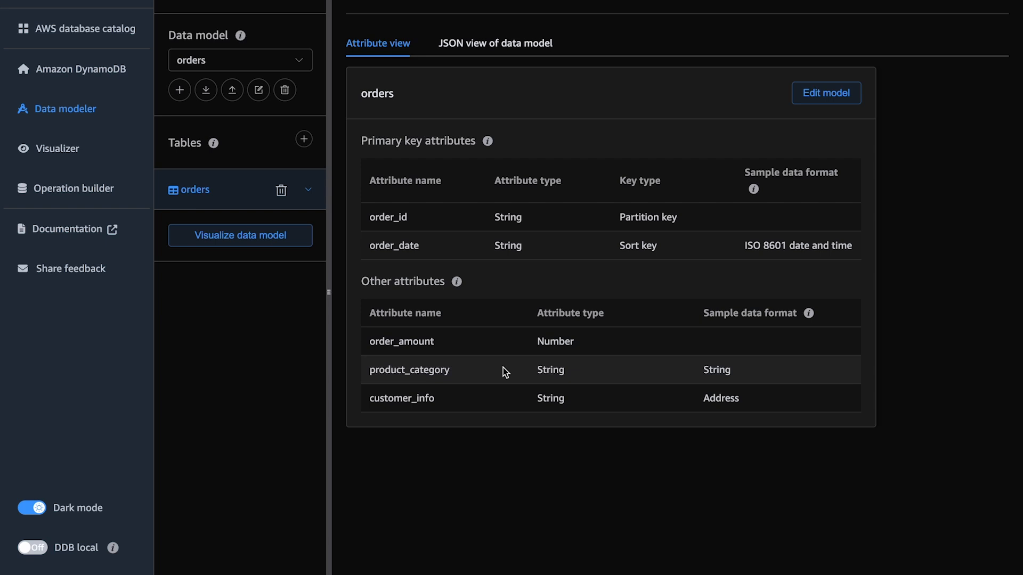
Step: Open the orders data model in the Visualizer to display its sample order items
double_click(388, 217)
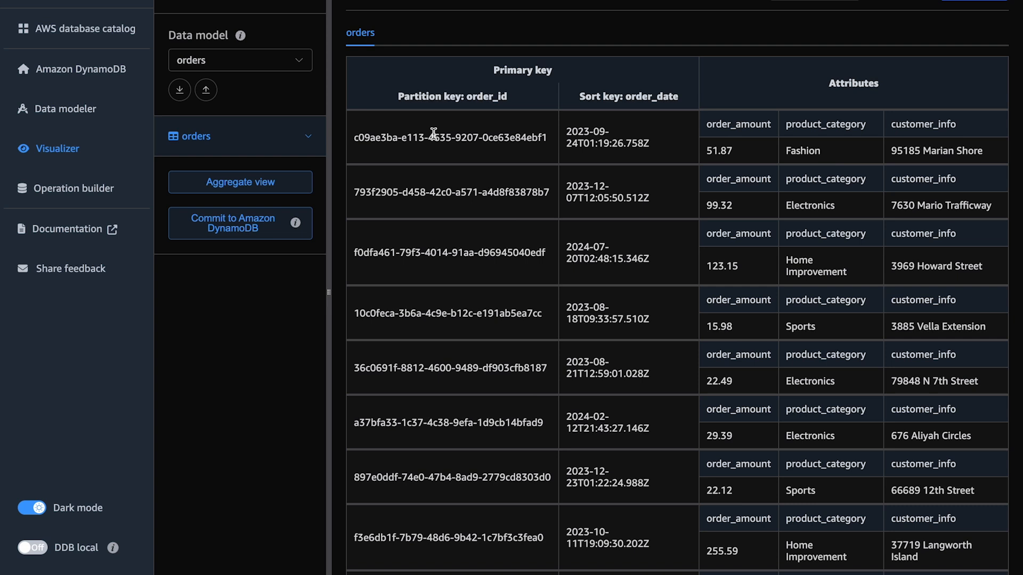
mouse_move(579, 174)
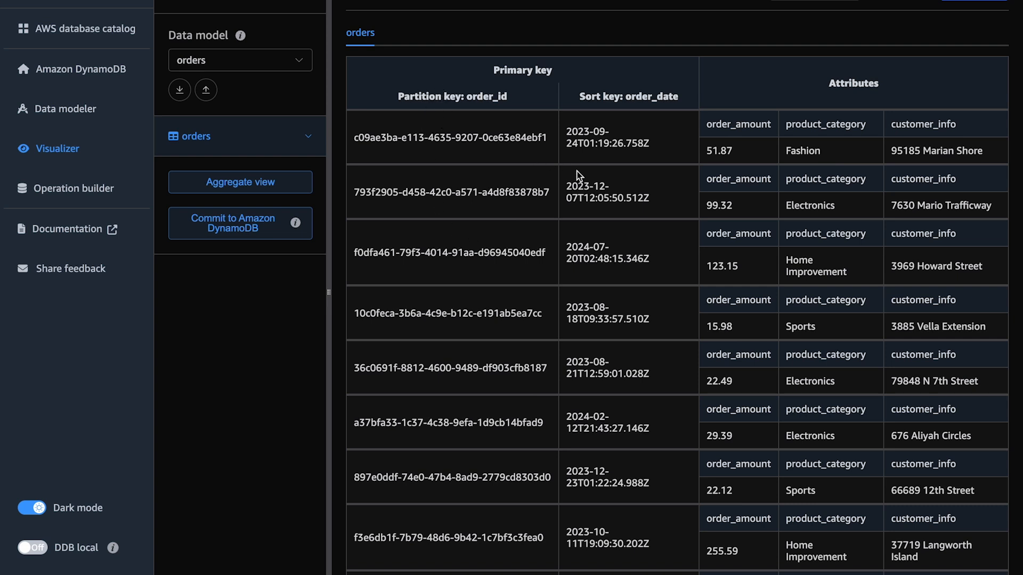
mouse_move(607, 160)
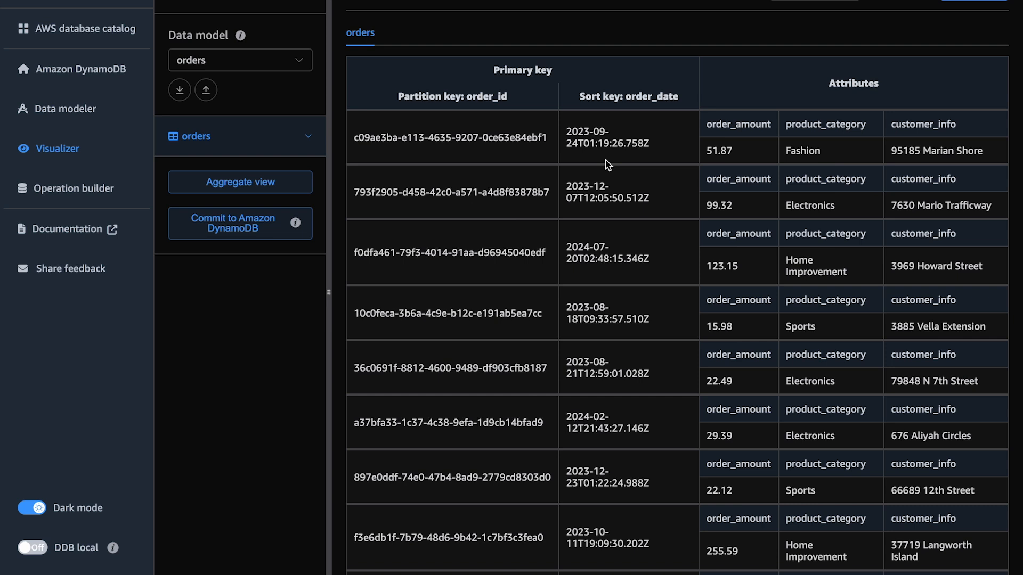
mouse_move(788, 125)
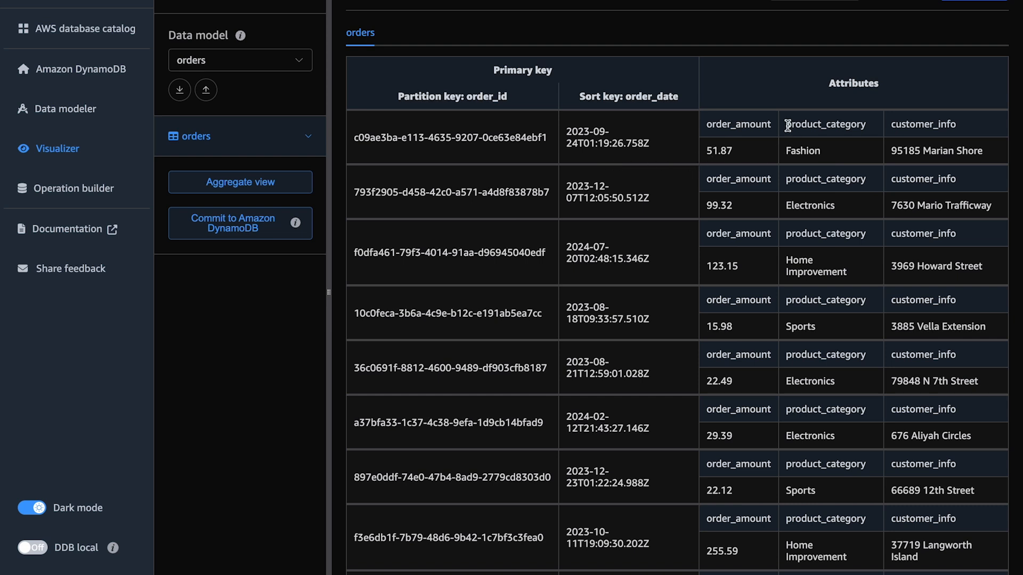
double_click(824, 125)
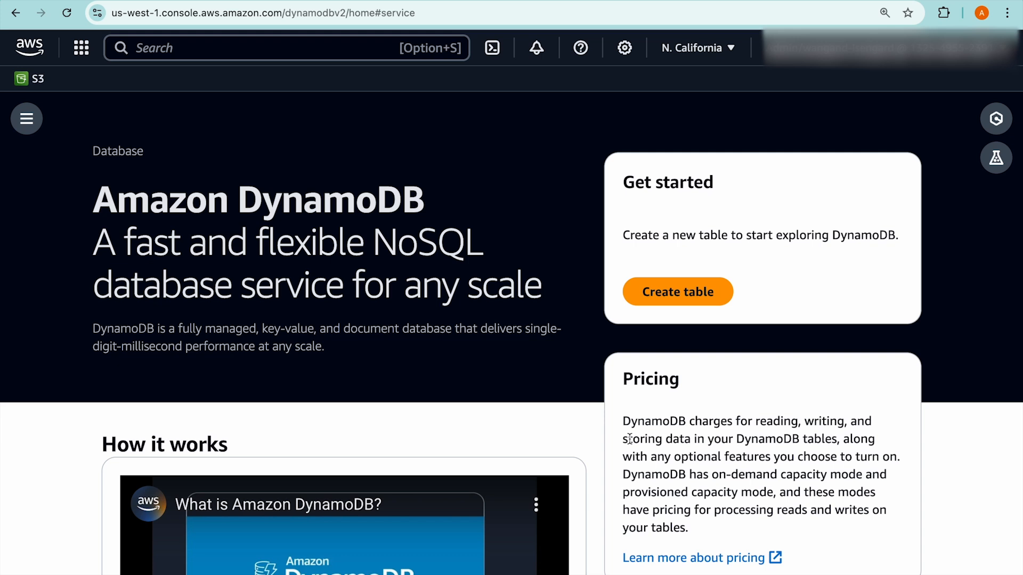
mouse_move(645, 495)
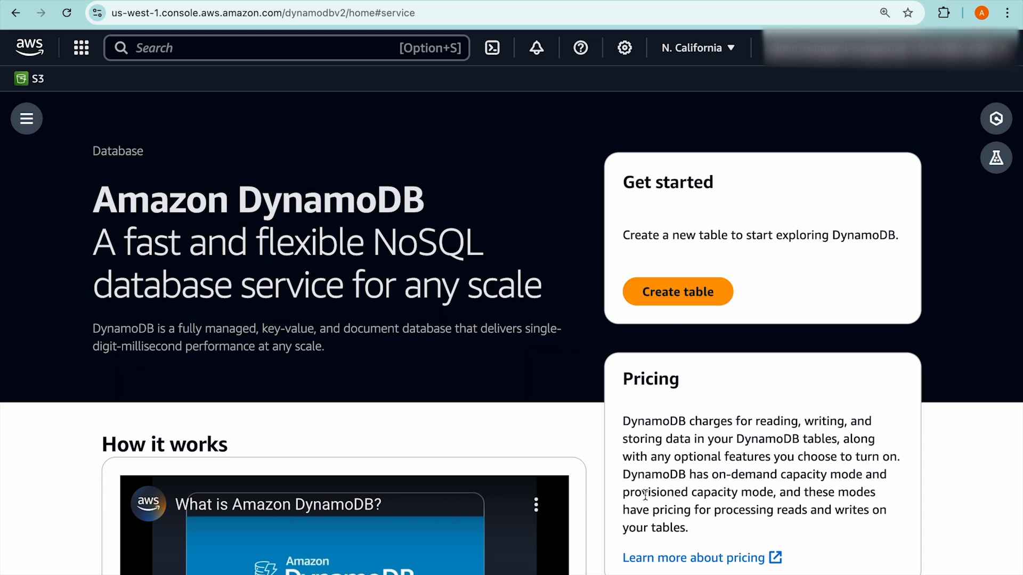
mouse_move(677, 291)
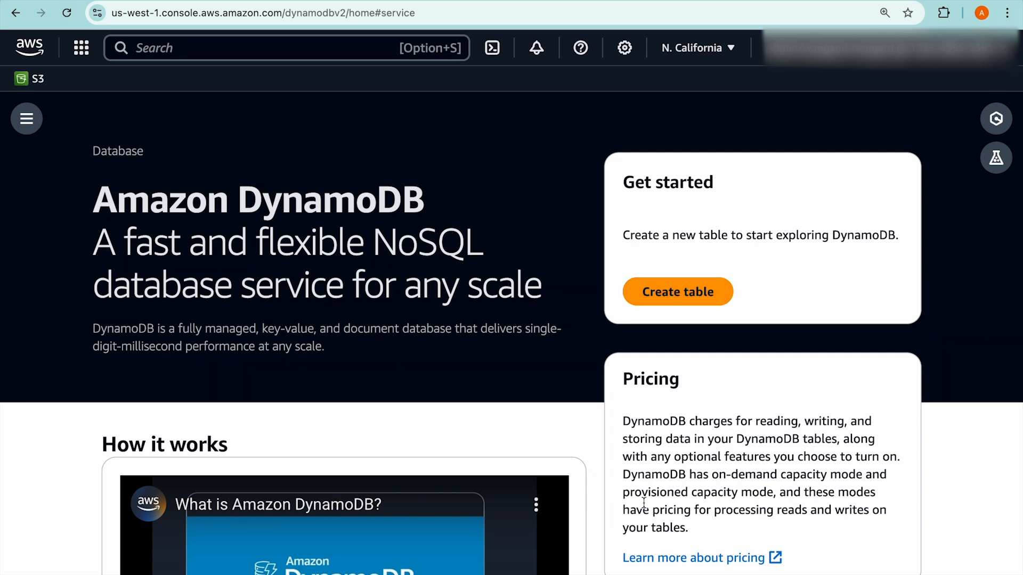
mouse_move(685, 343)
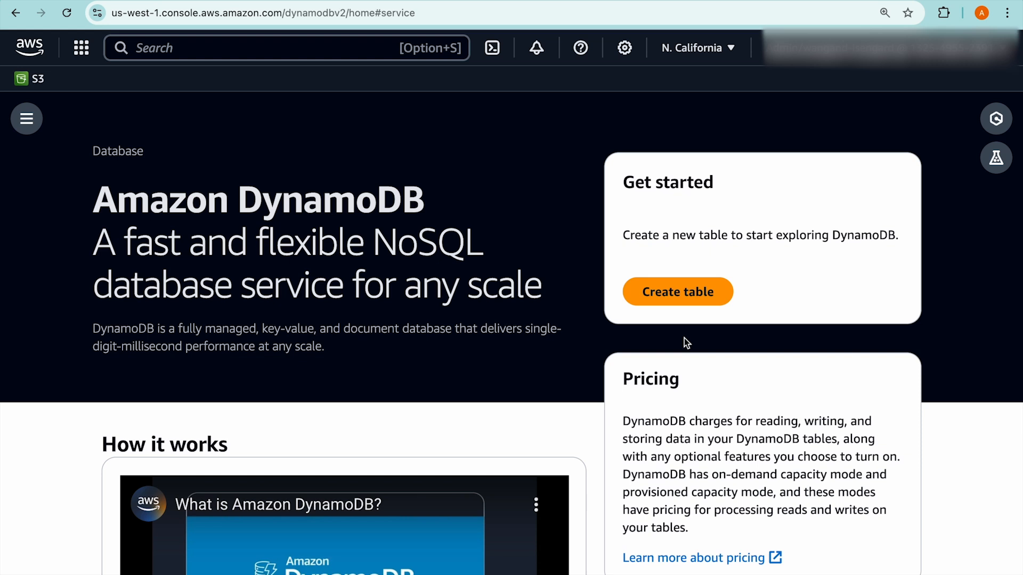
mouse_move(677, 299)
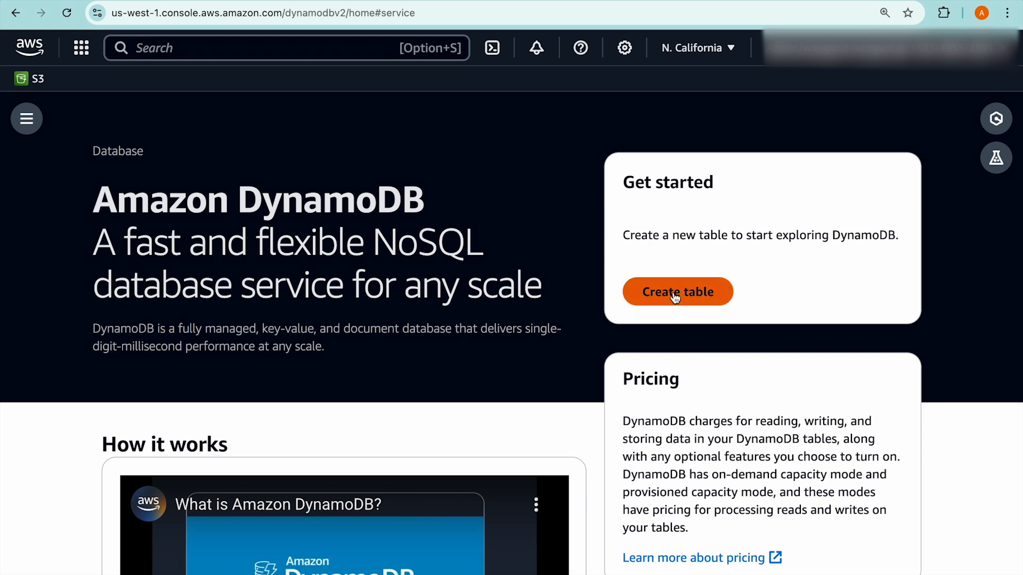
Step: Name the new table orders, keyed by order_id and order_date, with Customize settings selected
left_click(676, 292)
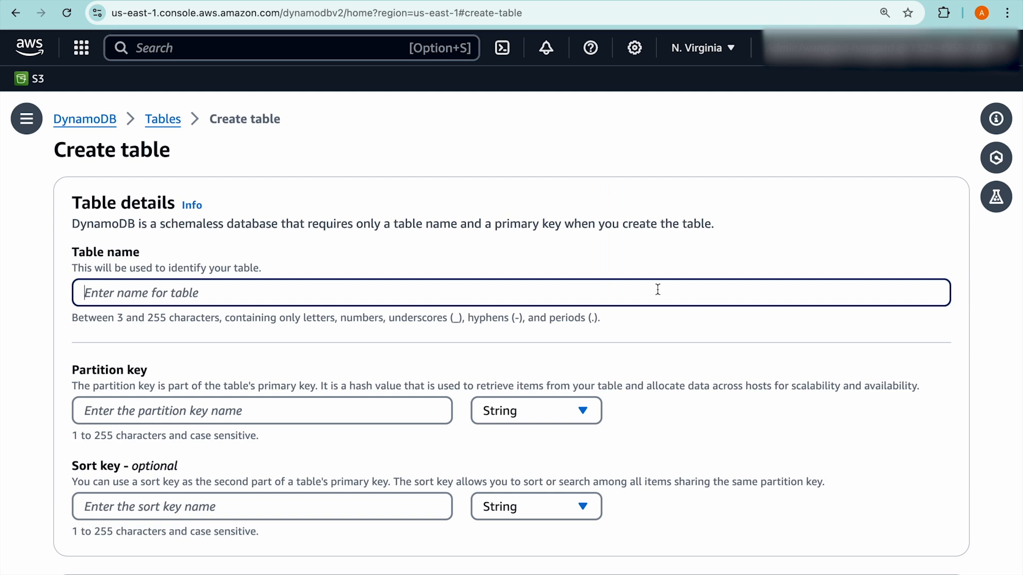
type("orders")
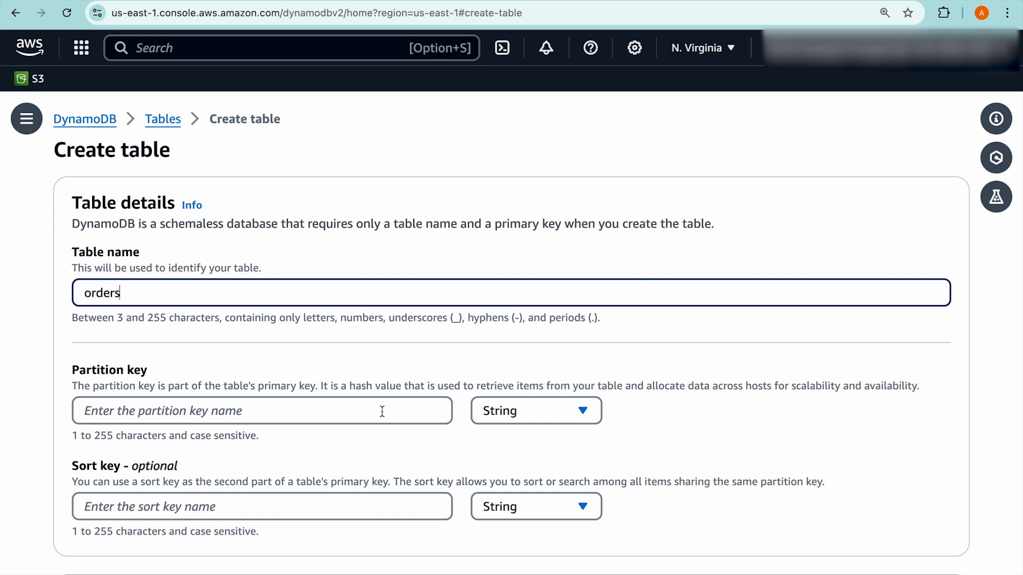
type("order_id")
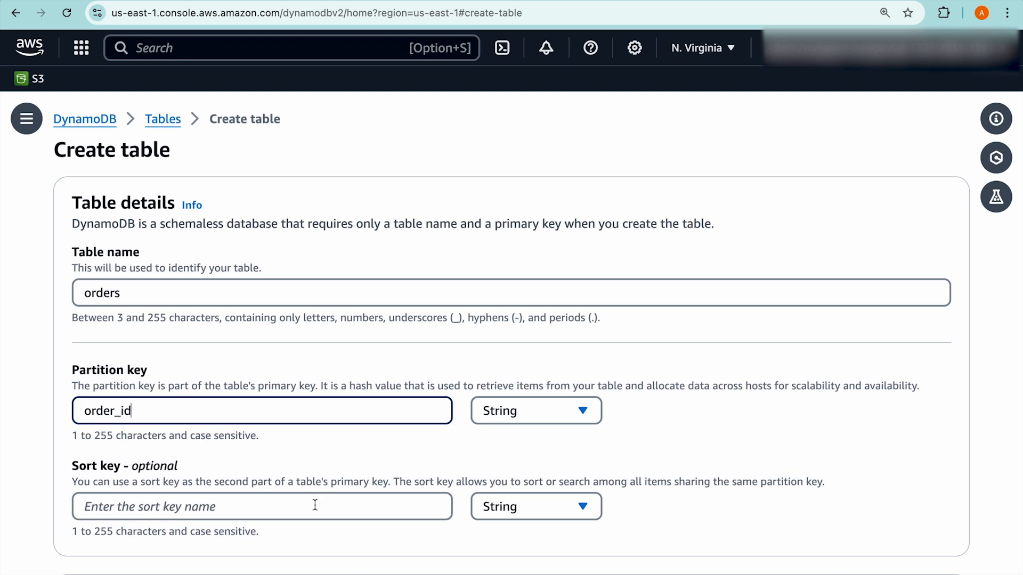
type("order_date")
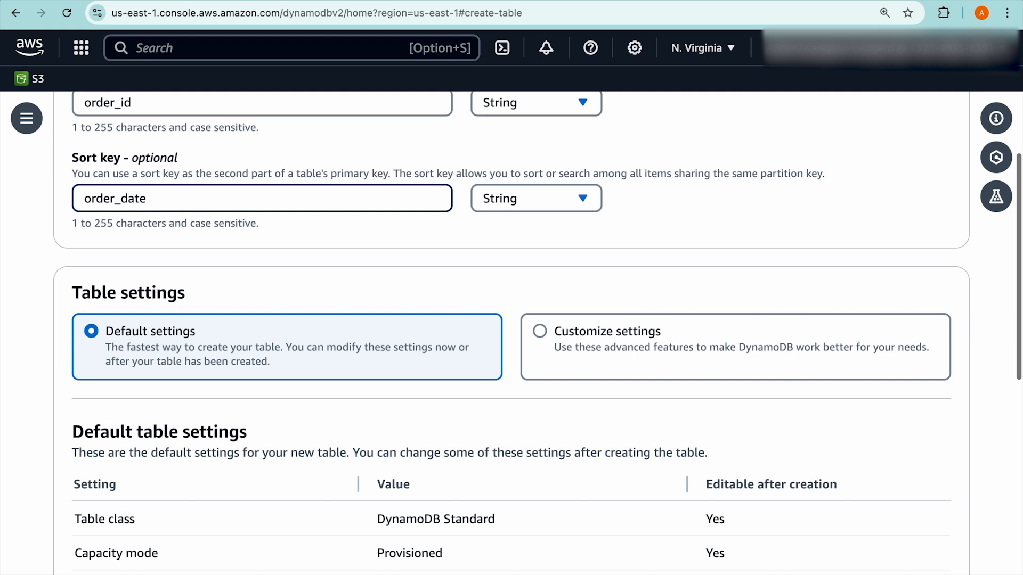
scroll("down", 3)
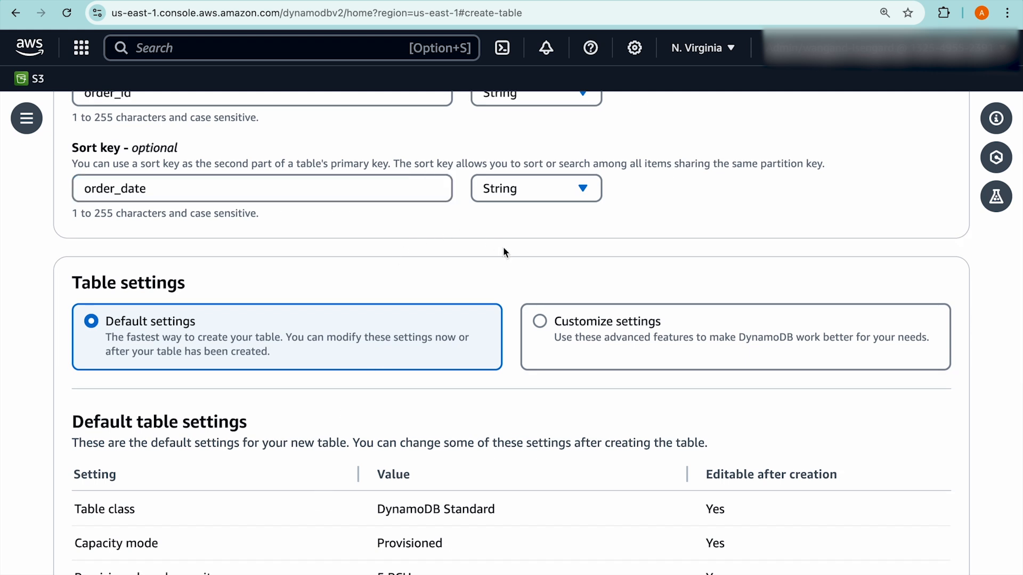
left_click(540, 321)
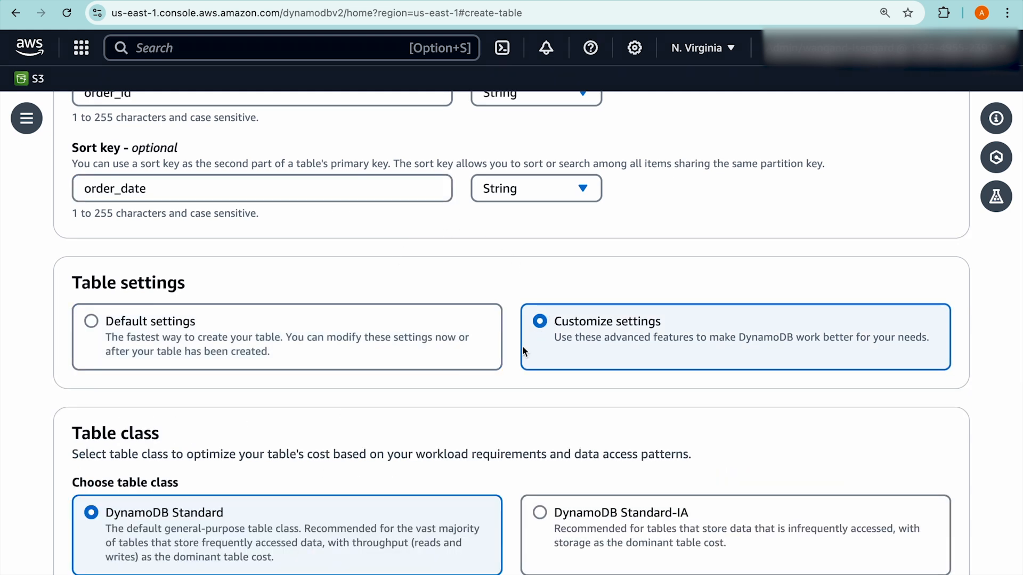
scroll("down", 3)
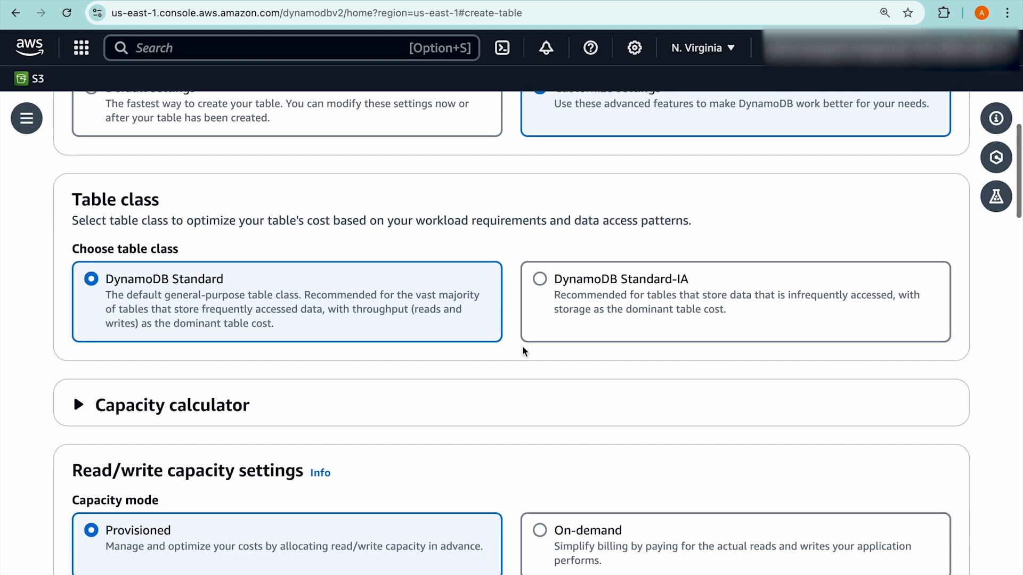
scroll("down", 3)
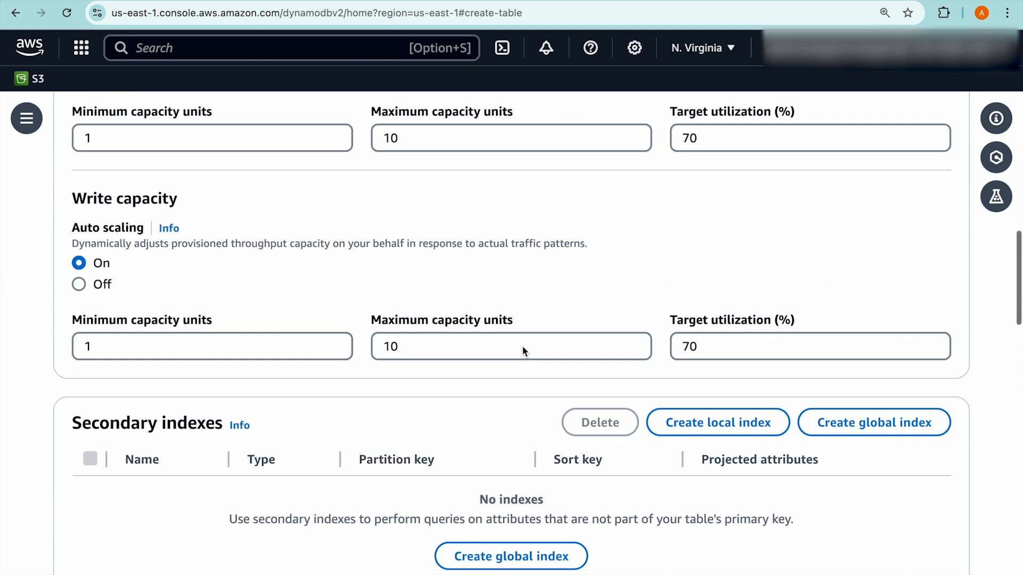
scroll("down", 3)
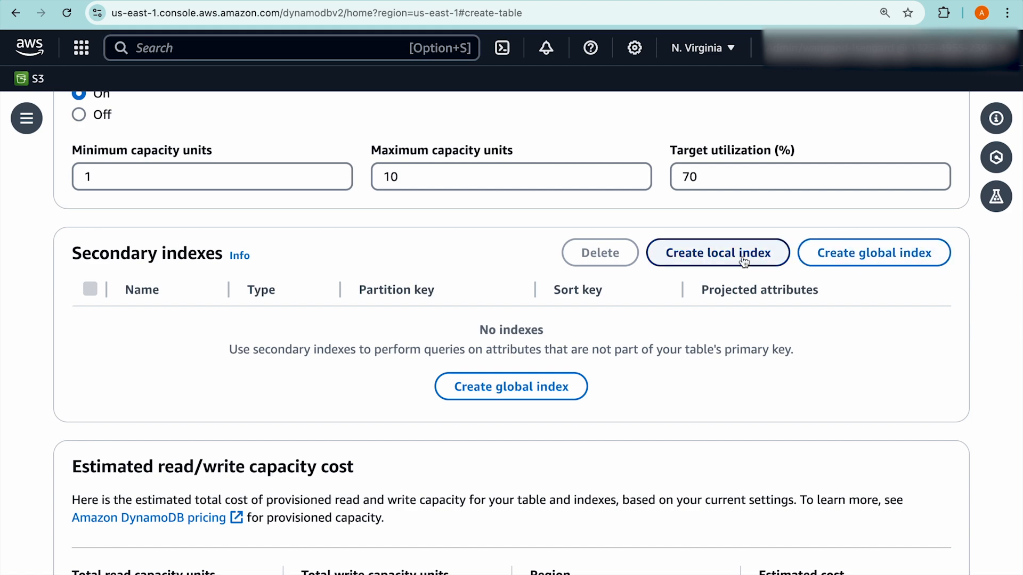
Step: Define local index order_status-index on sort key order_status, trying Keys only but keeping All projection
left_click(717, 253)
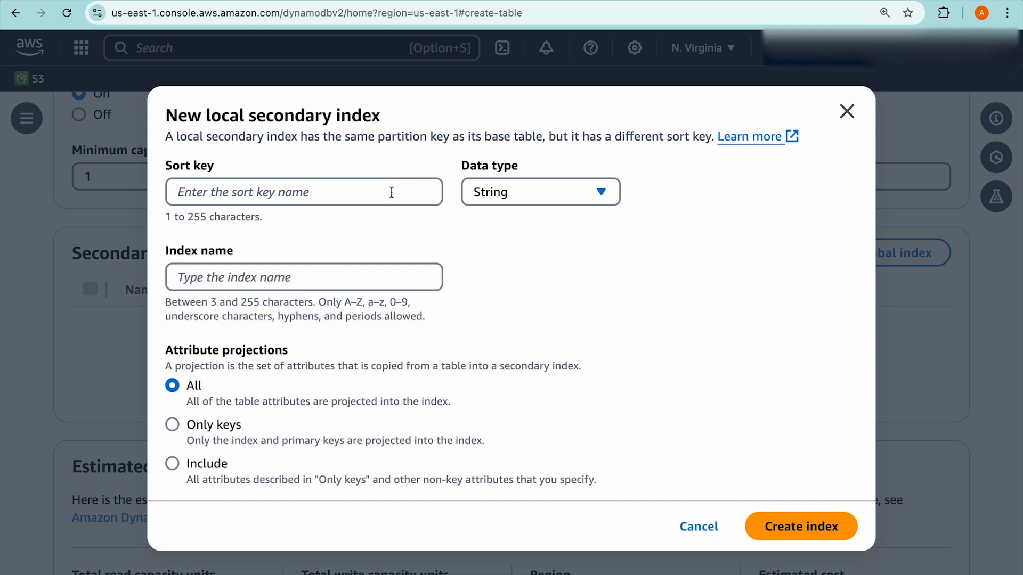
left_click(303, 191)
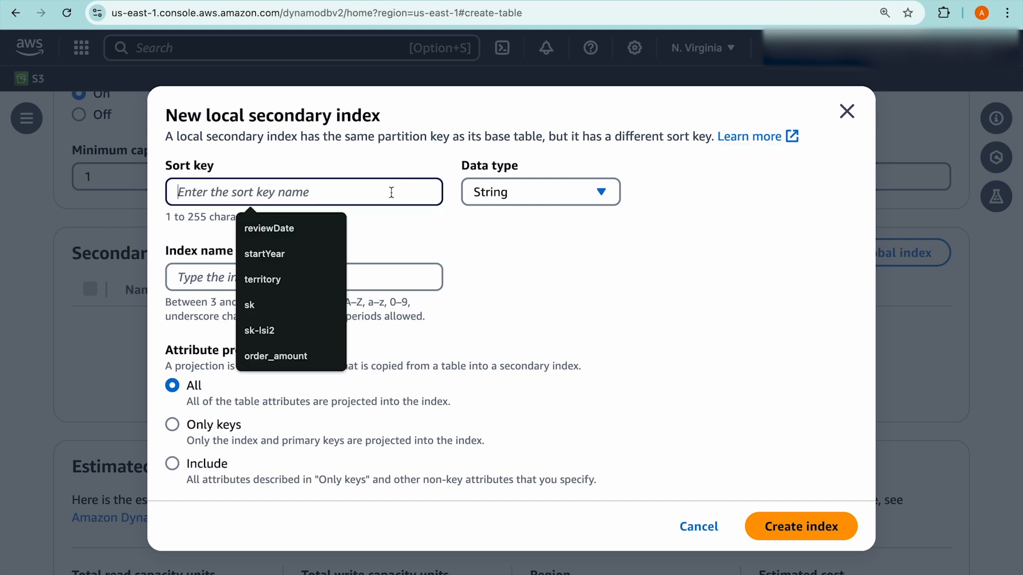
type("order_s")
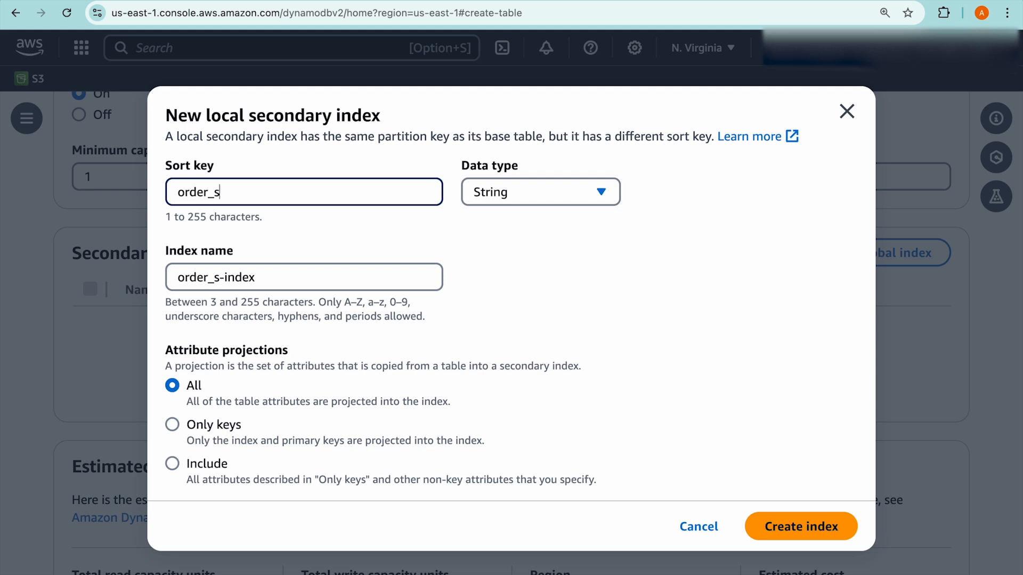
type("tatus")
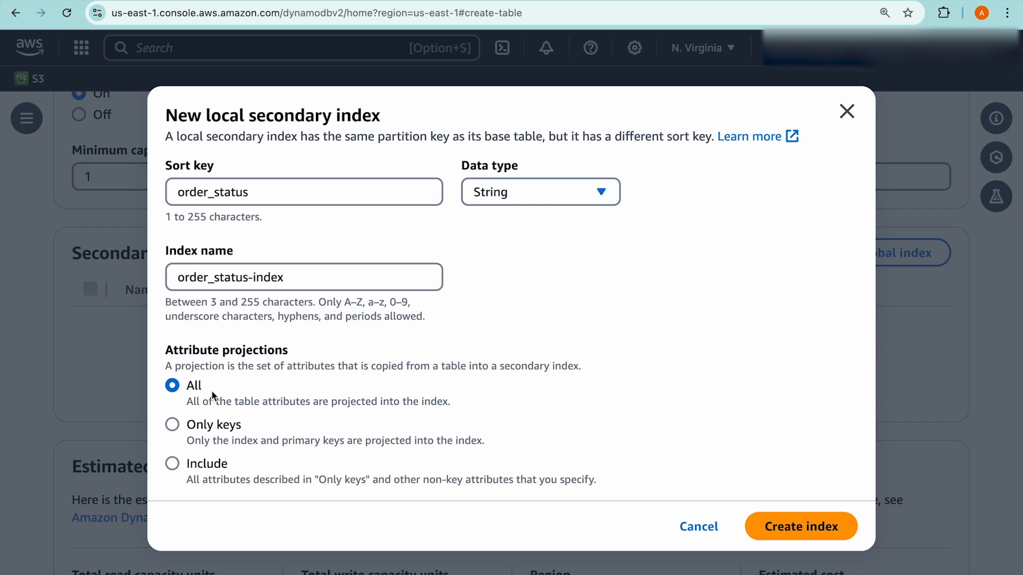
mouse_move(207, 393)
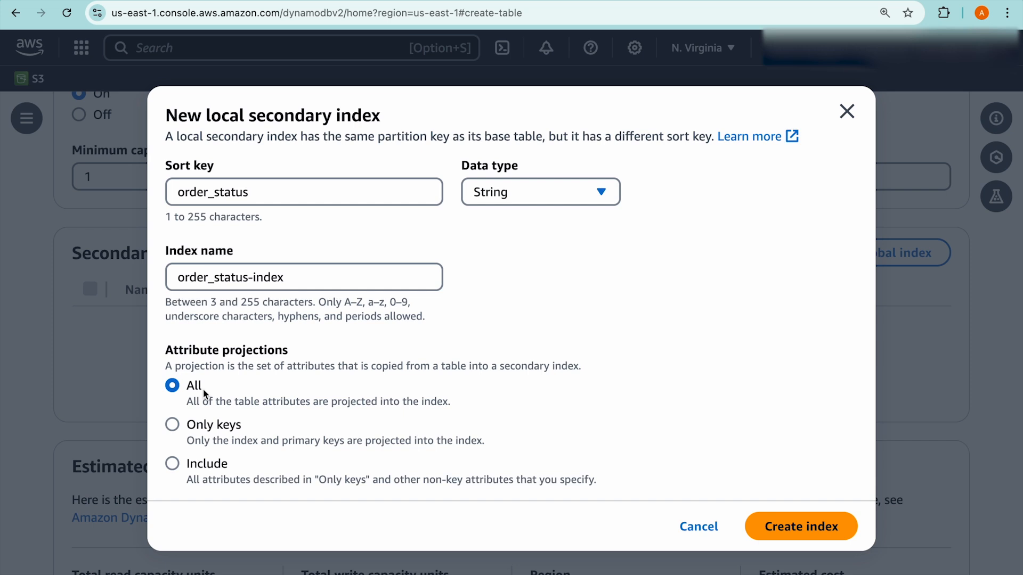
left_click(172, 424)
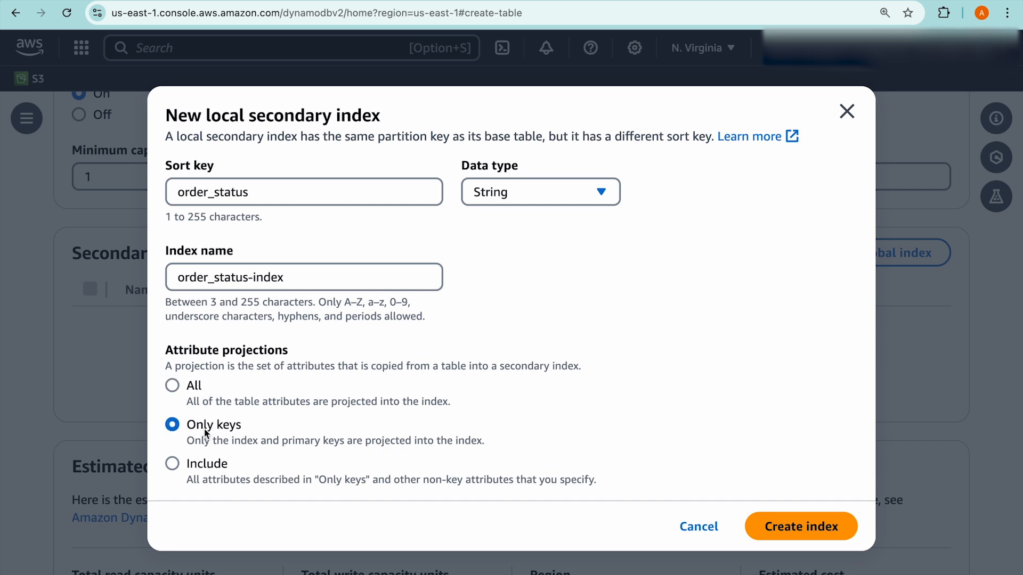
mouse_move(325, 455)
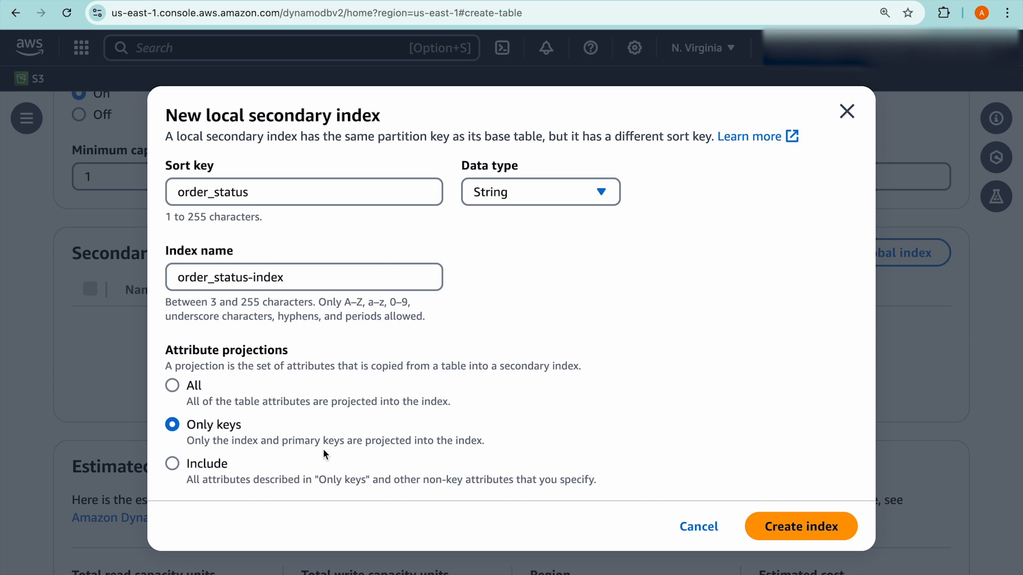
mouse_move(267, 472)
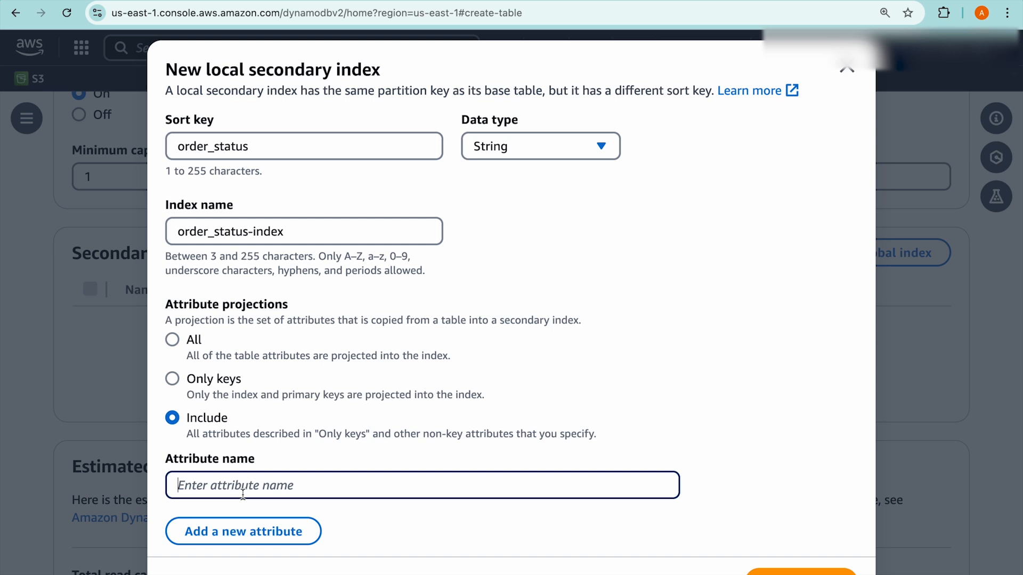
mouse_move(206, 407)
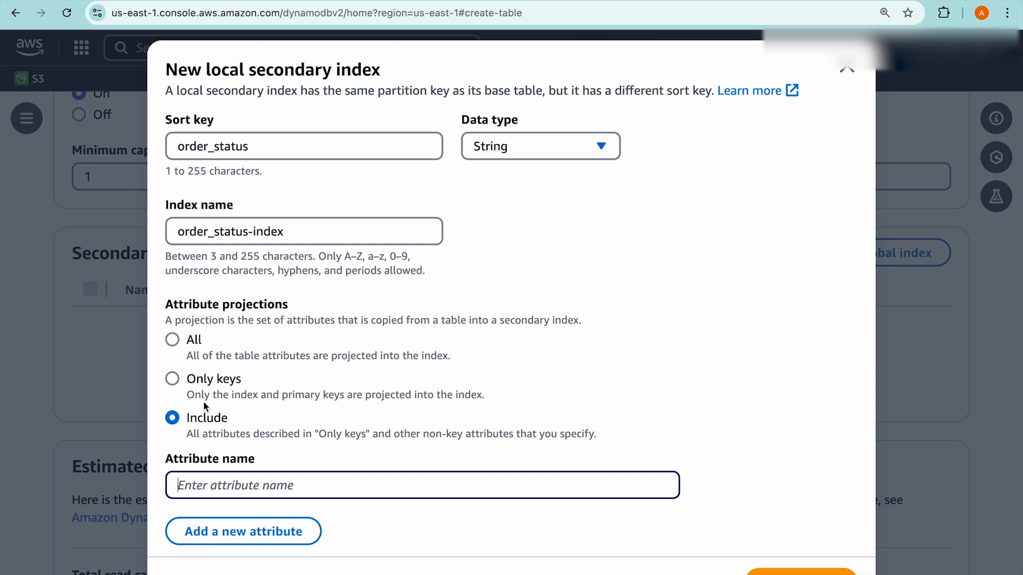
left_click(172, 385)
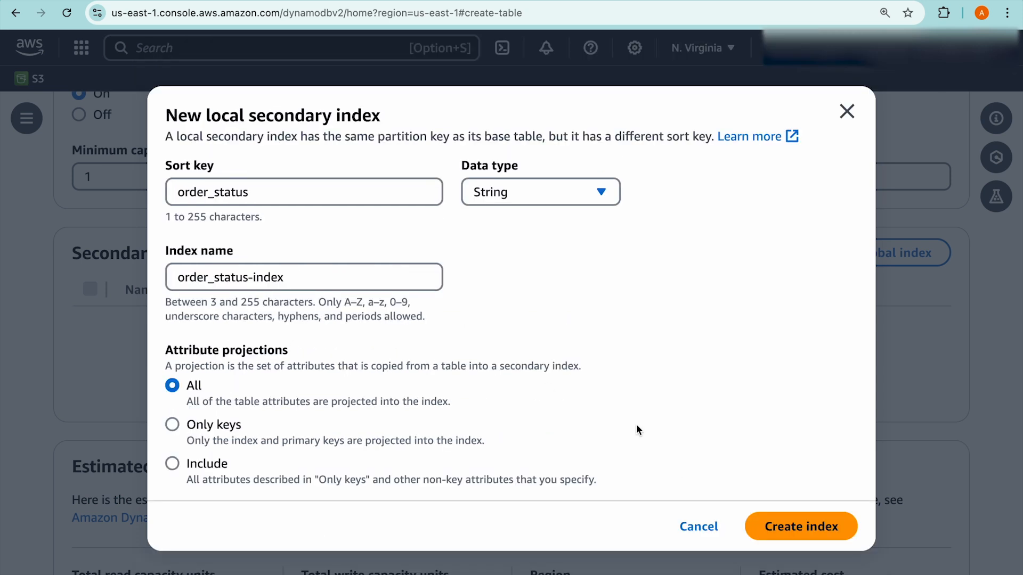
mouse_move(800, 526)
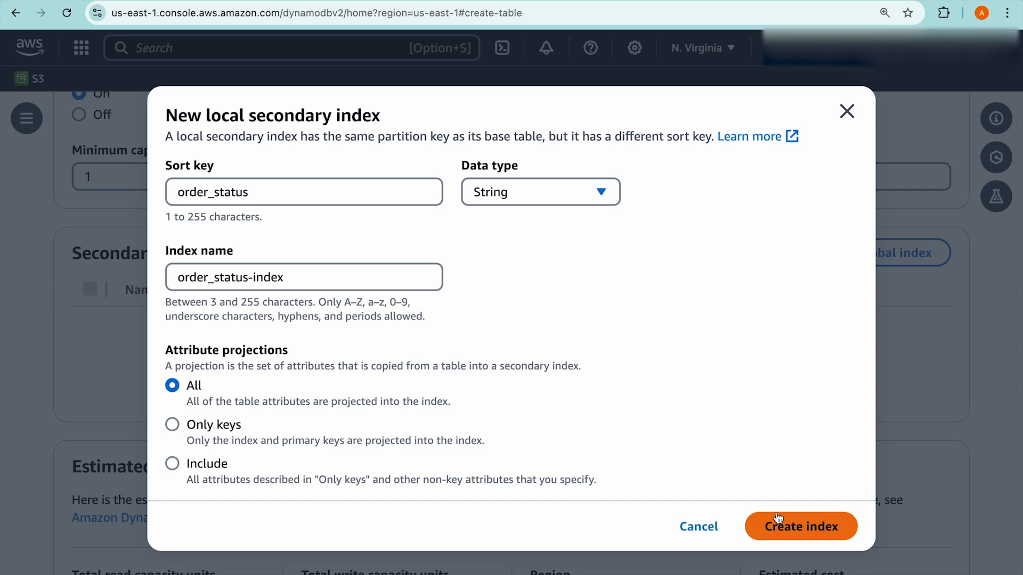
Step: Add order_status-index to the table and begin a second local index on order_amount
left_click(800, 526)
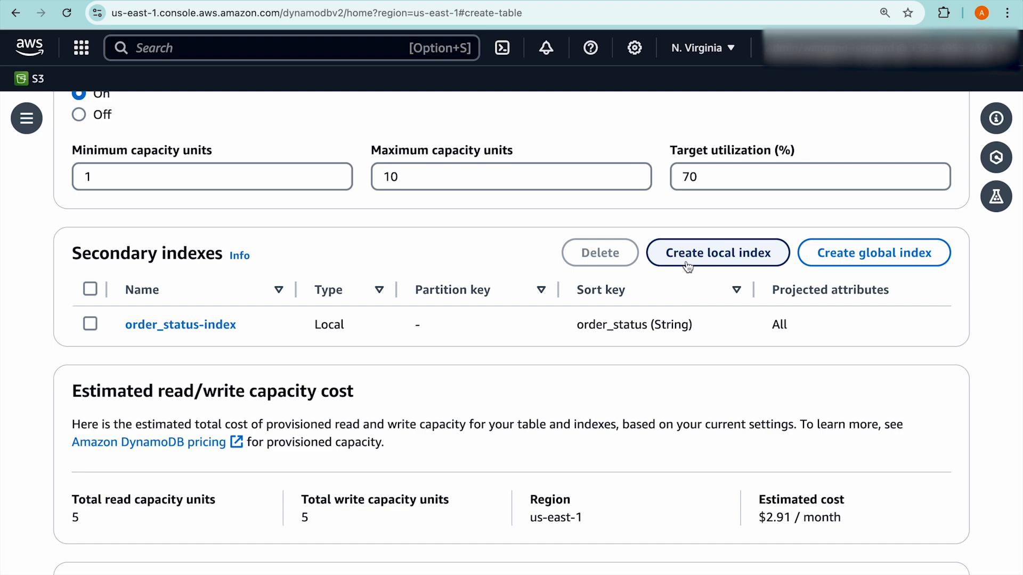
left_click(716, 253)
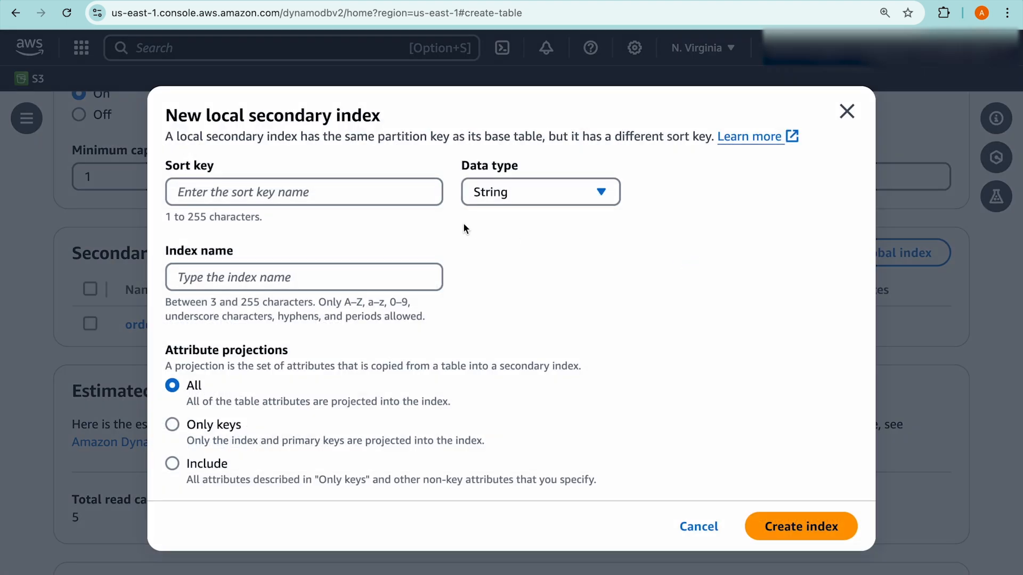
type("order_amount")
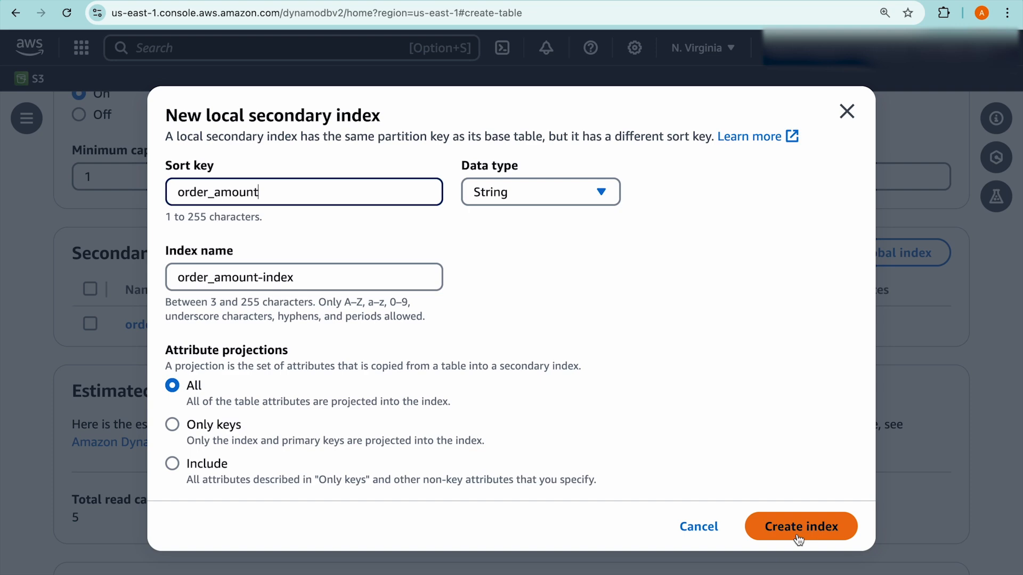
Step: Add local indexes on order_amount, order_state, shipping_speed and customer_name
left_click(800, 527)
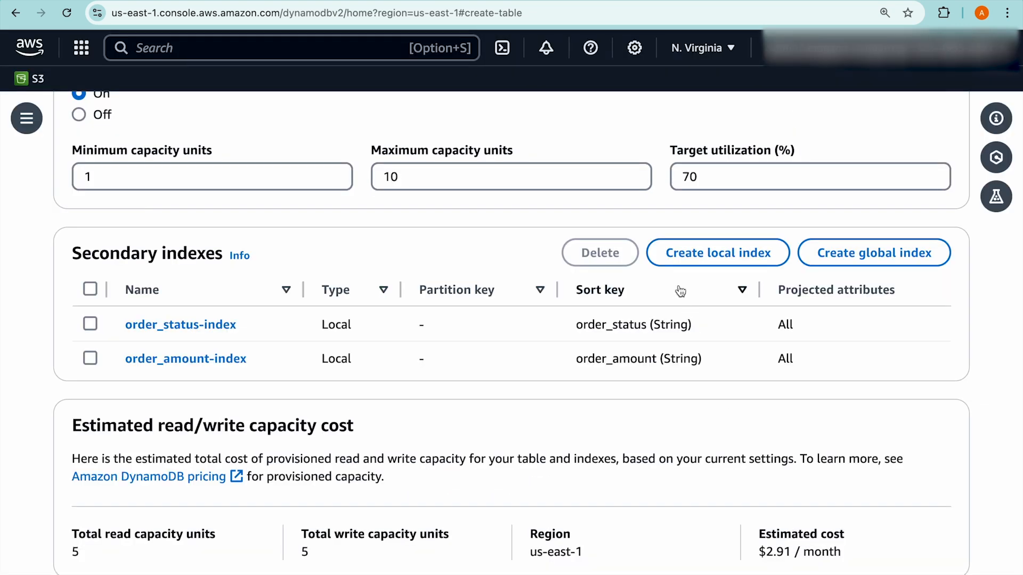
left_click(716, 253)
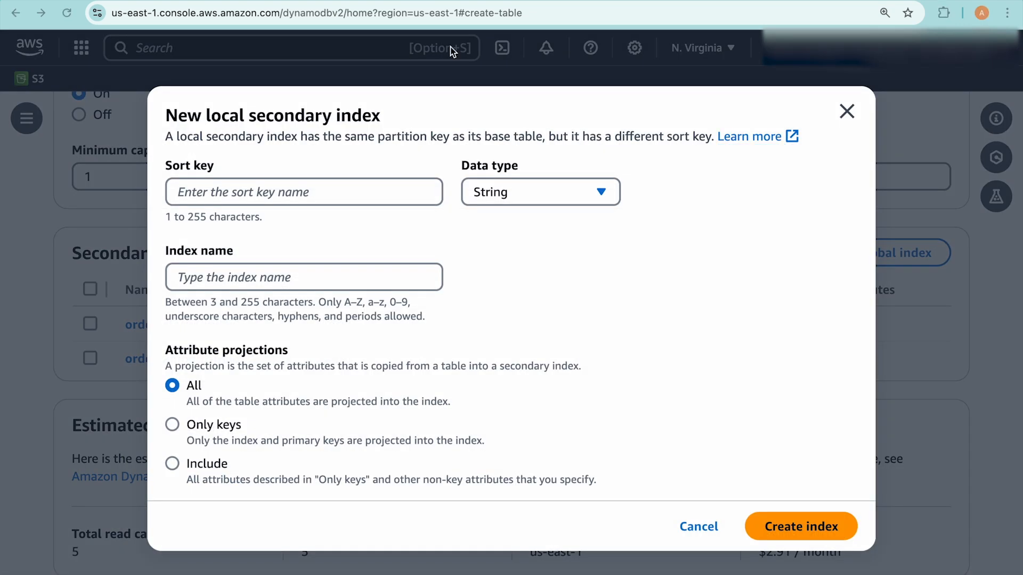
type("order_state")
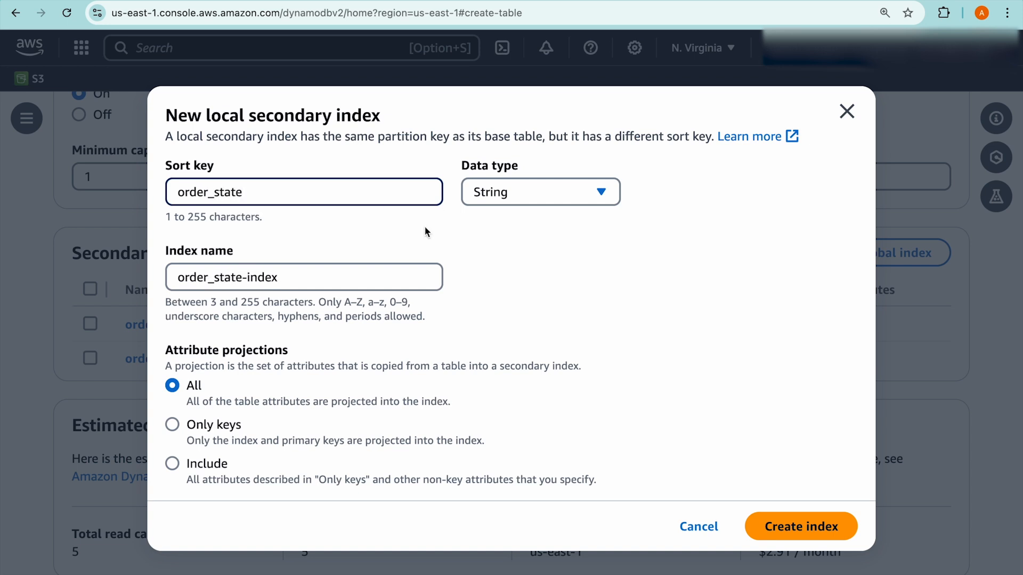
mouse_move(736, 455)
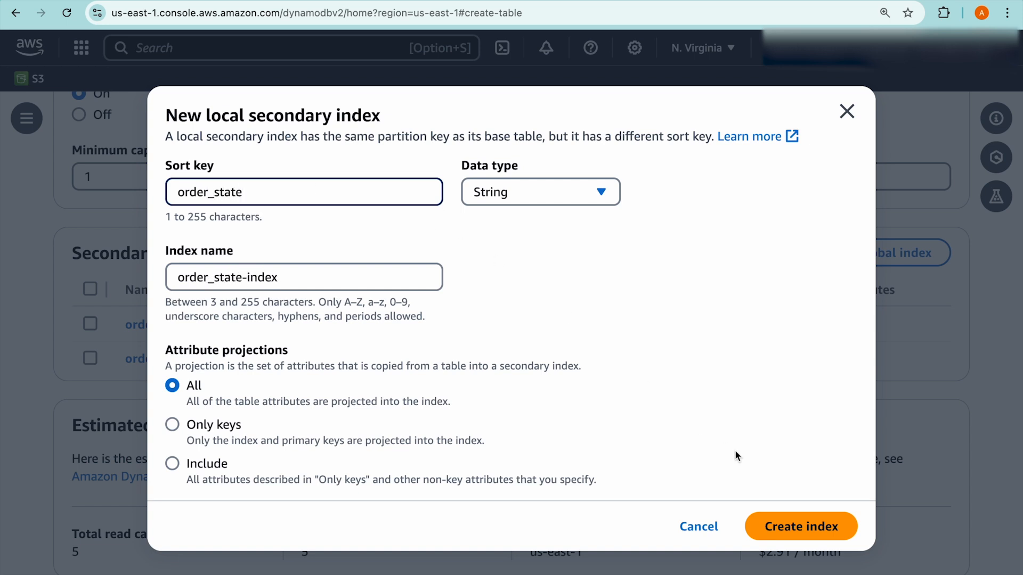
left_click(800, 526)
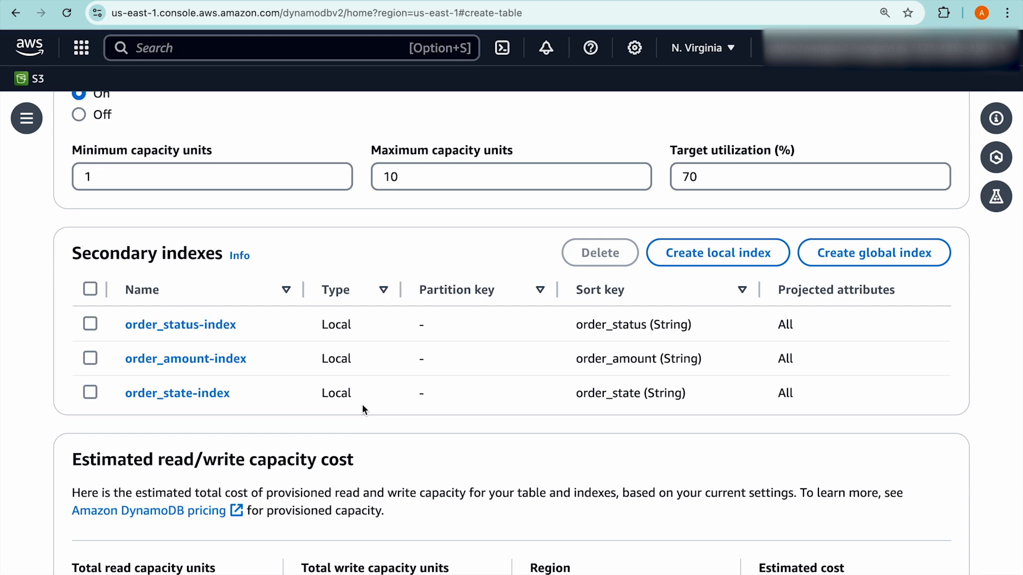
left_click(716, 253)
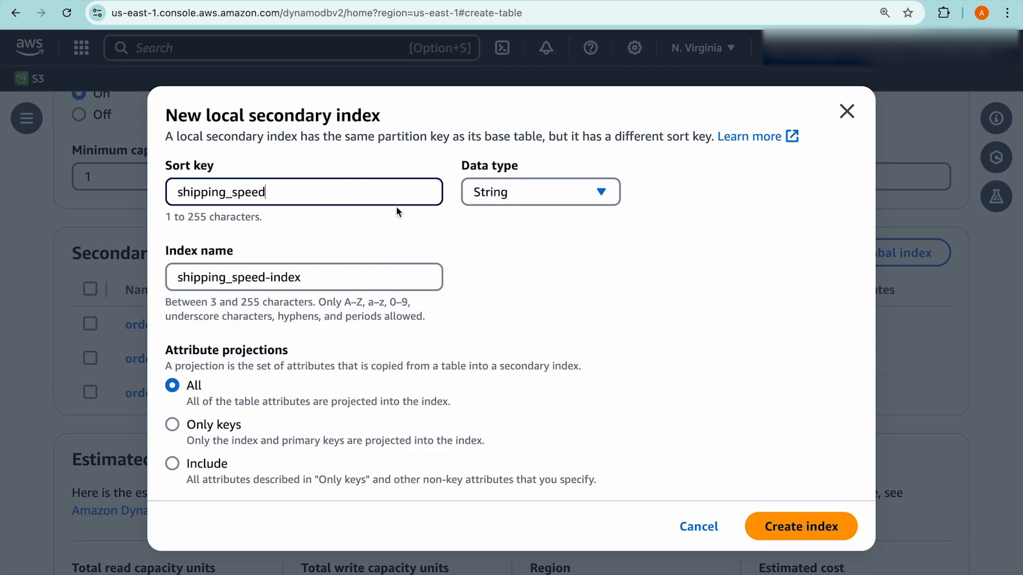
left_click(800, 526)
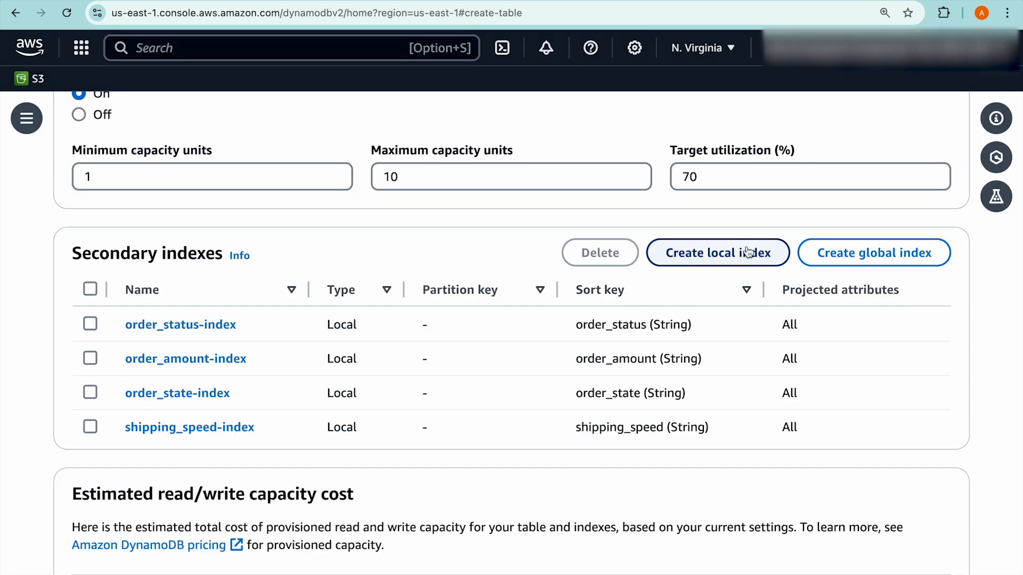
left_click(717, 253)
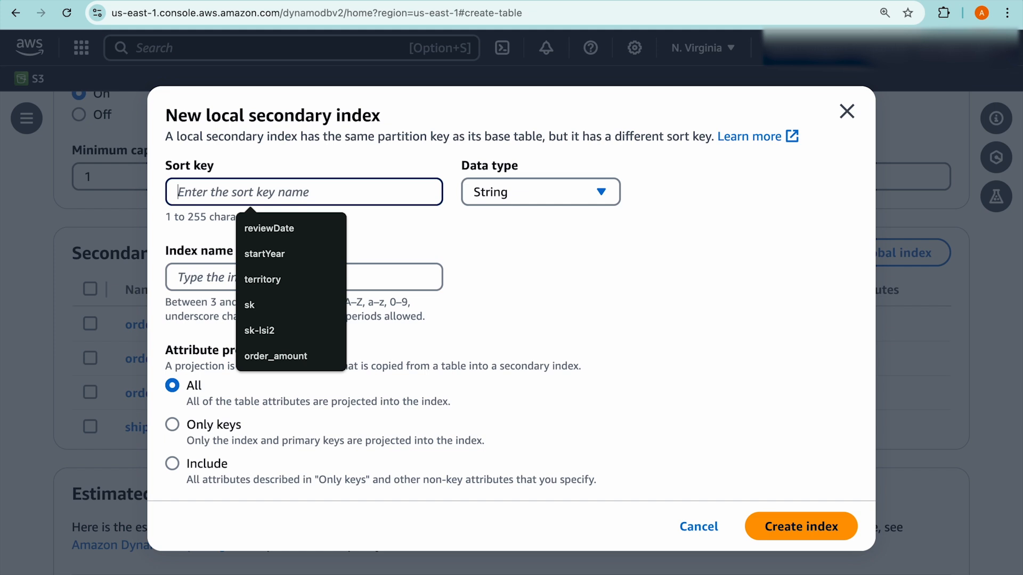
type("customer_name")
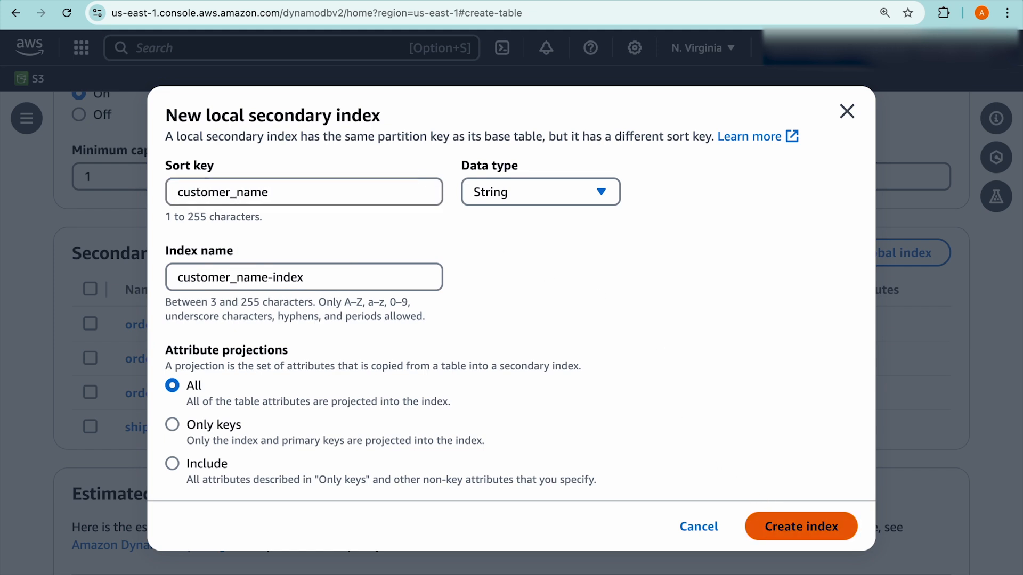
left_click(800, 526)
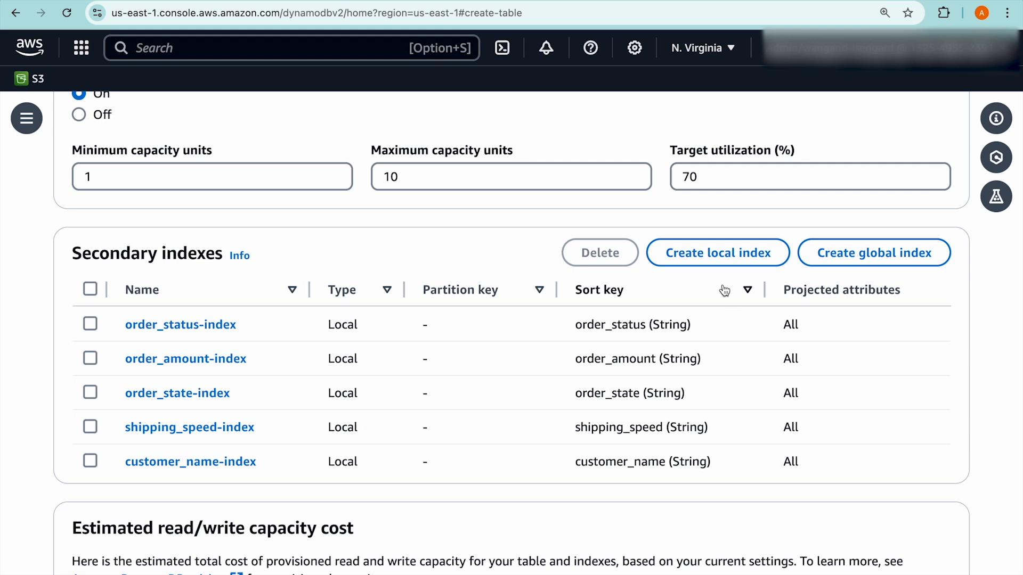
Step: Attempt a sixth local index, hit the Reached limit error, and inspect the customer_name-index row
left_click(717, 253)
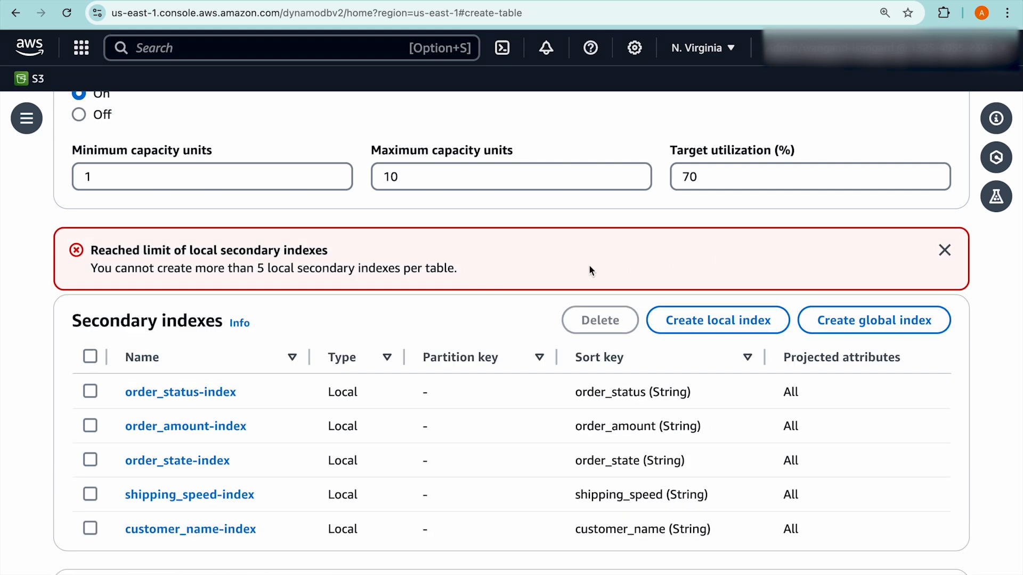
mouse_move(403, 296)
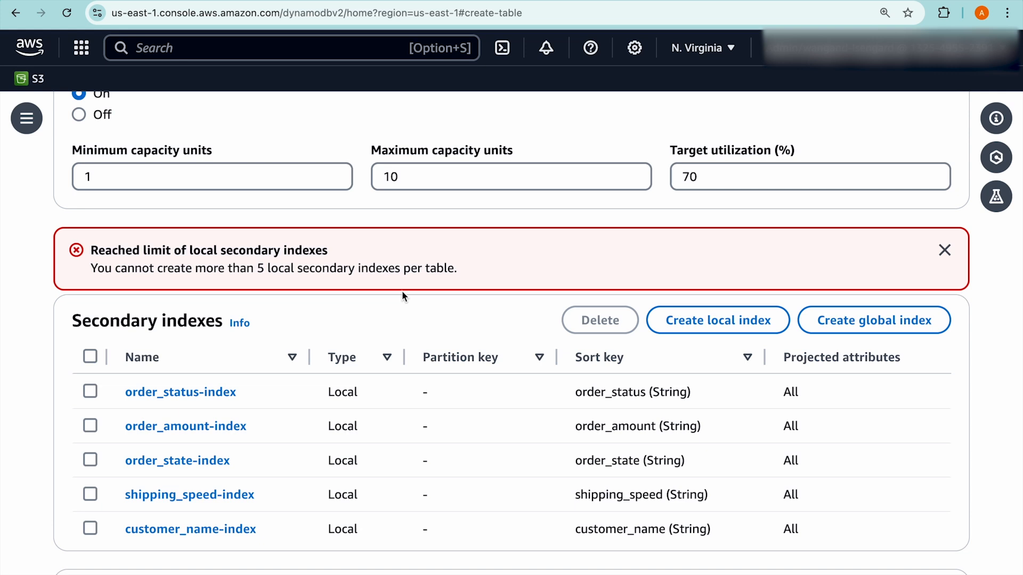
scroll("down", 3)
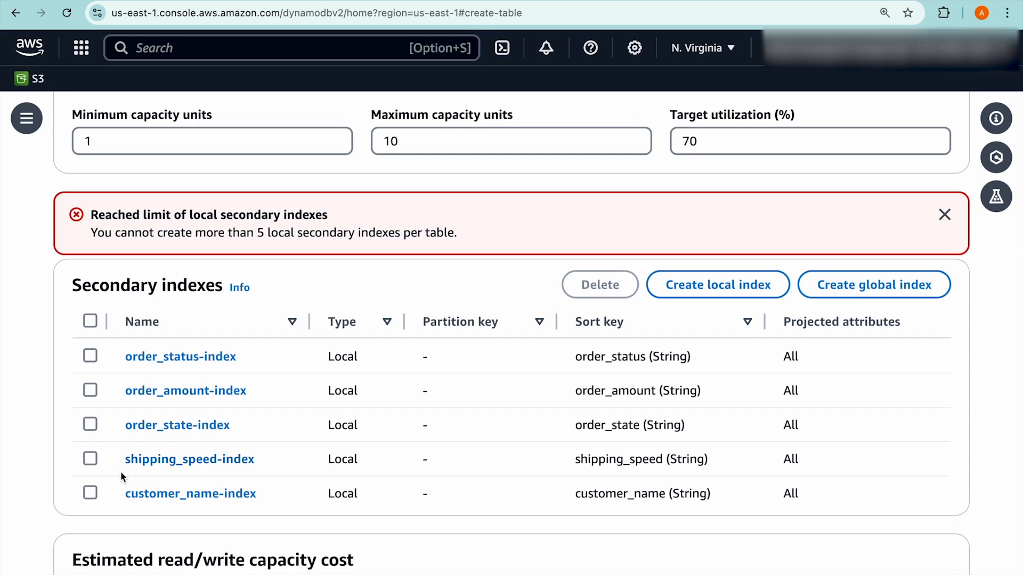
mouse_move(90, 493)
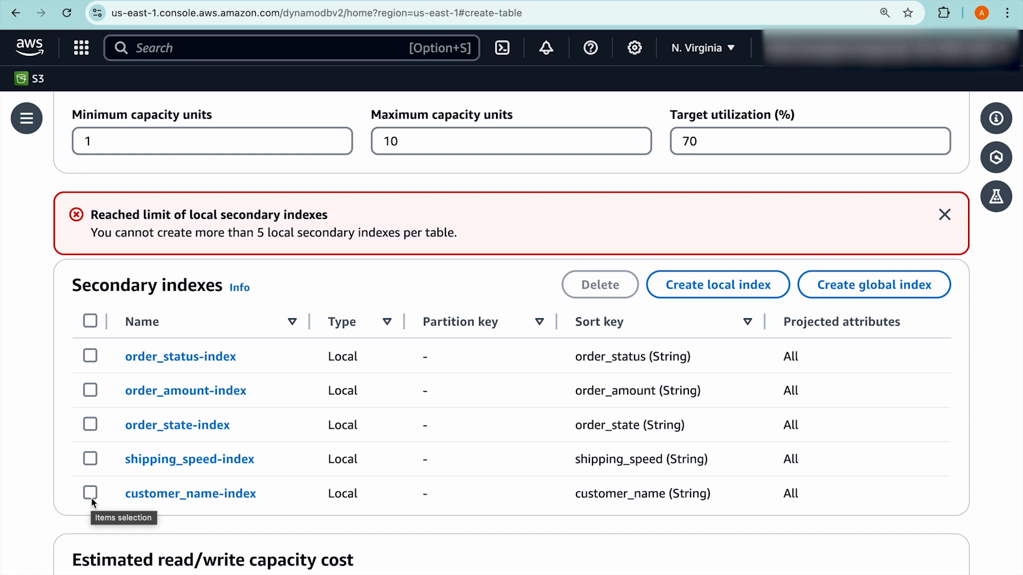
left_click(90, 494)
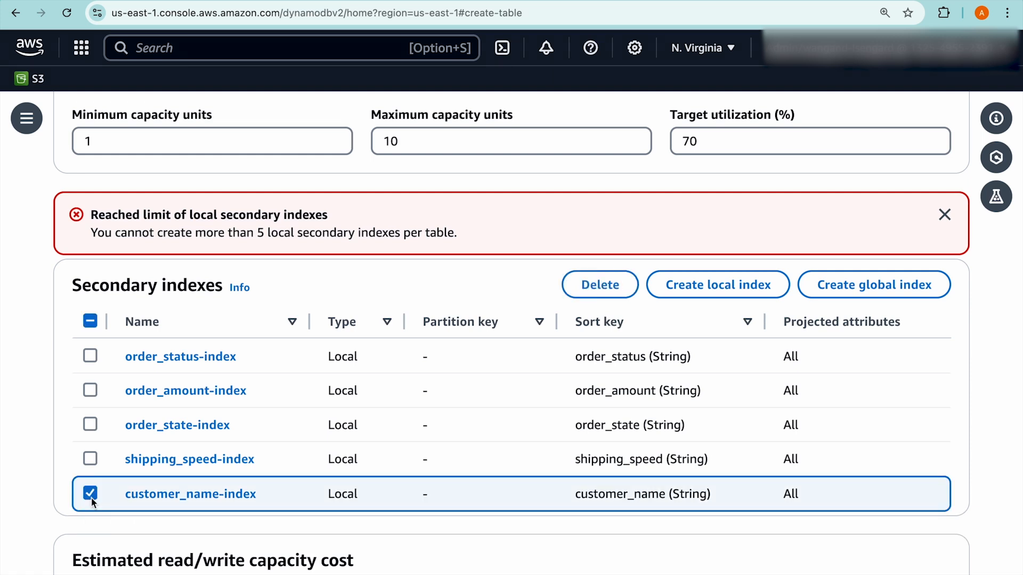
left_click(90, 493)
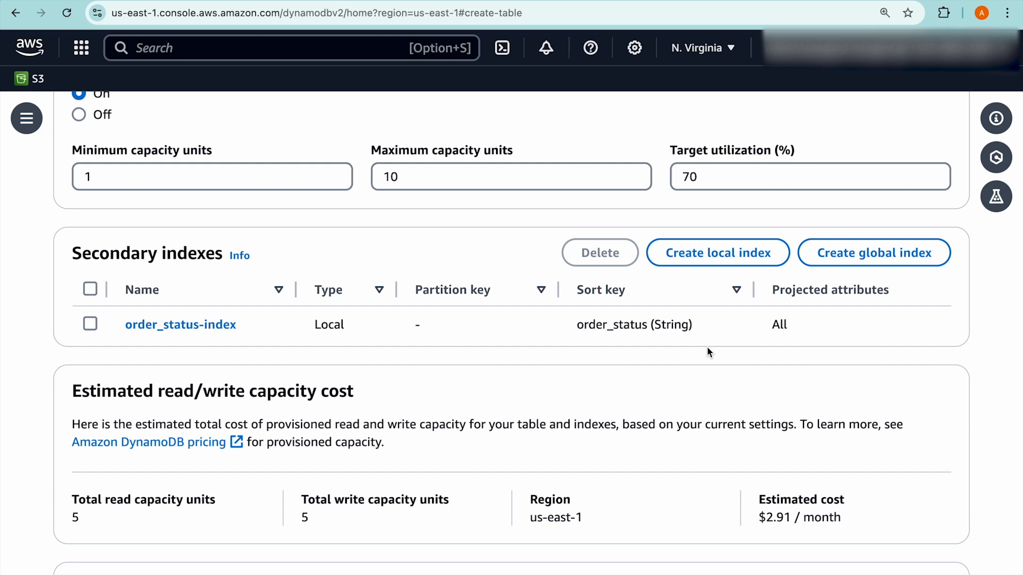
left_click(716, 252)
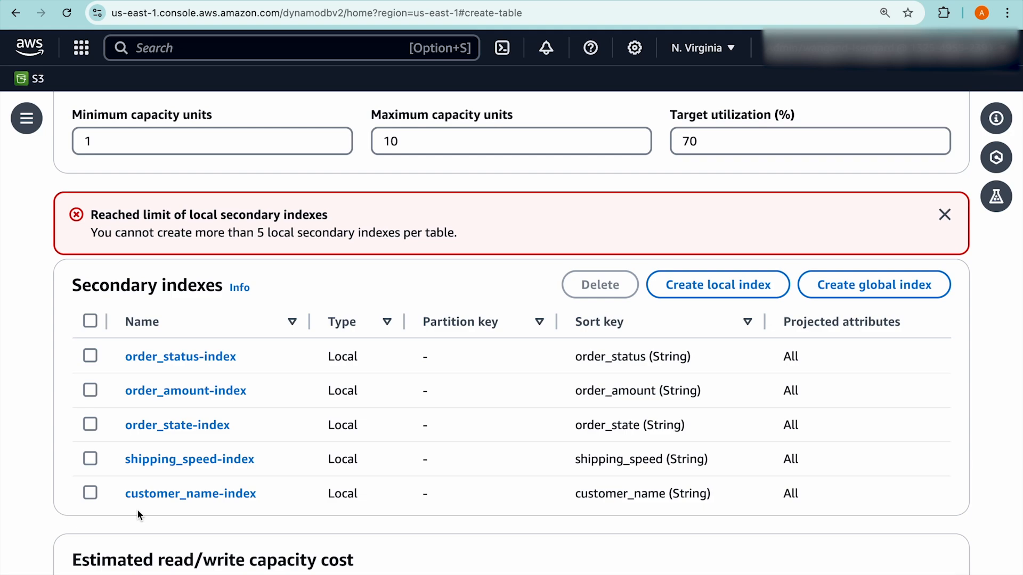
Step: Create the orders table from the bottom of the Create table page
scroll("down", 3)
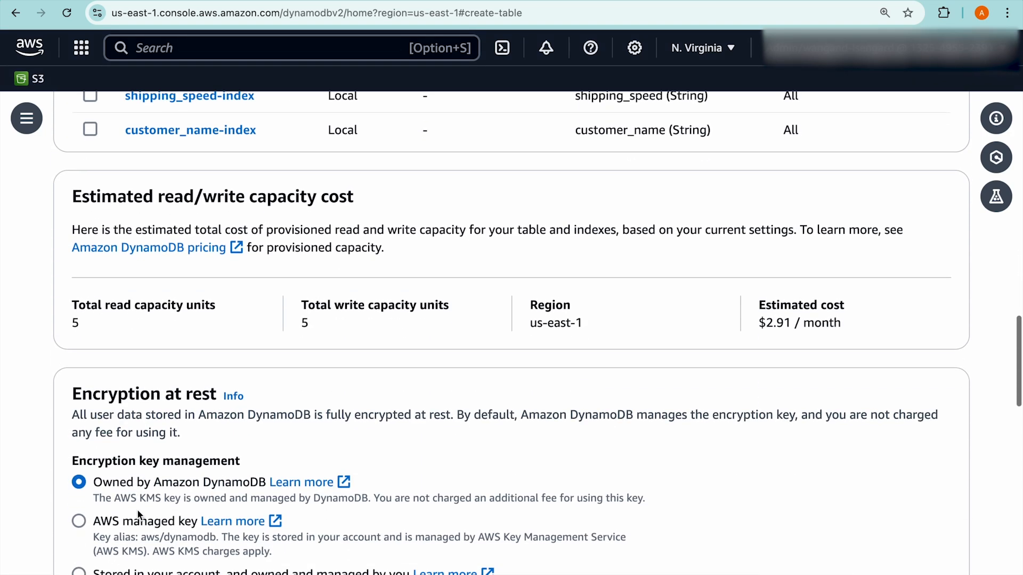
scroll("down", 3)
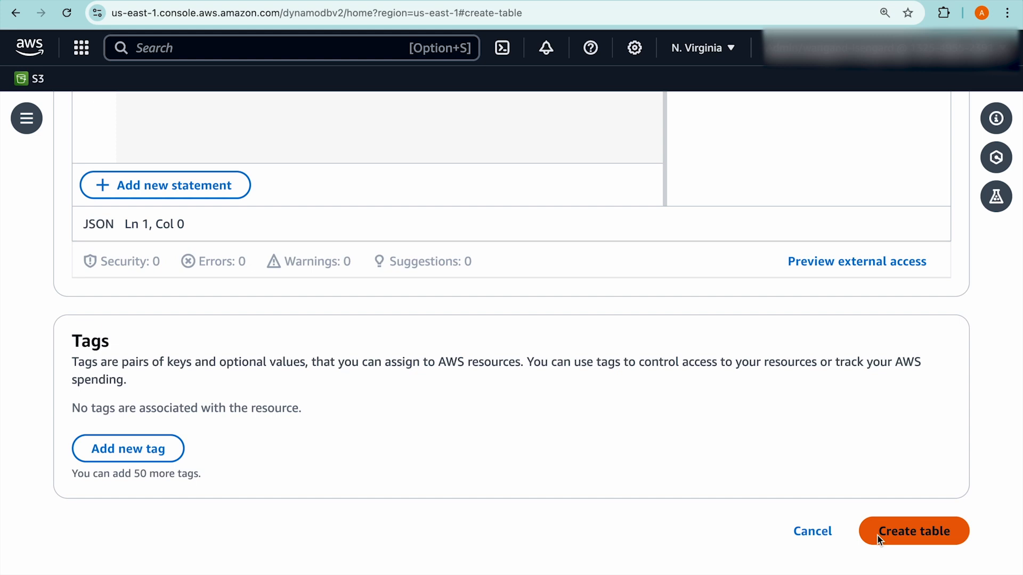
left_click(913, 531)
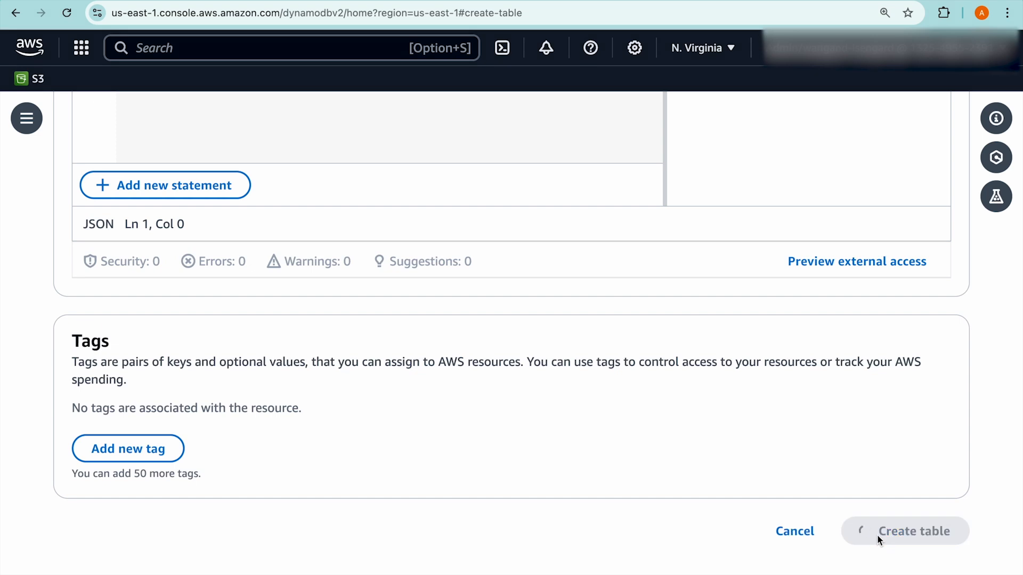
left_click(904, 531)
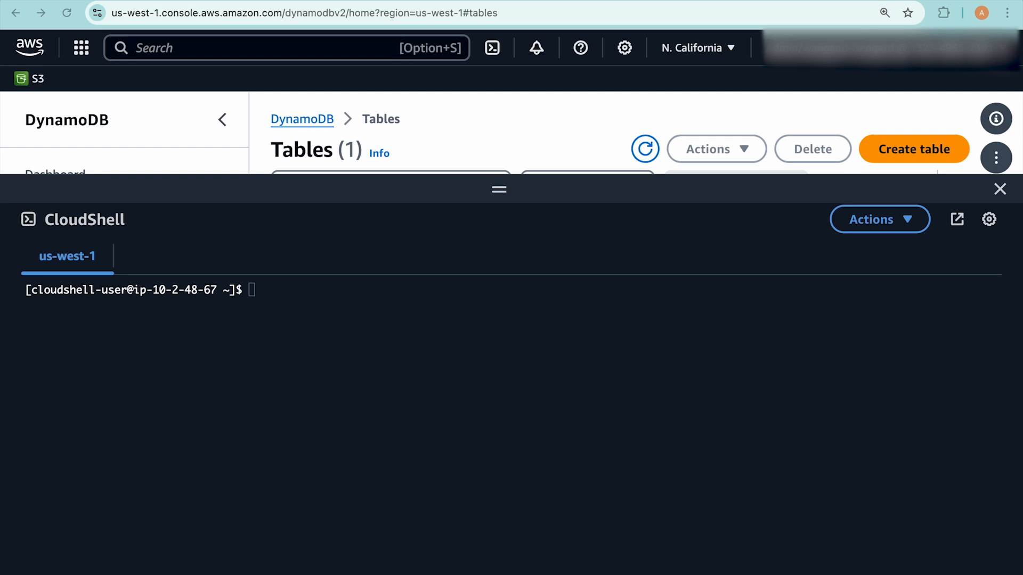
mouse_move(273, 325)
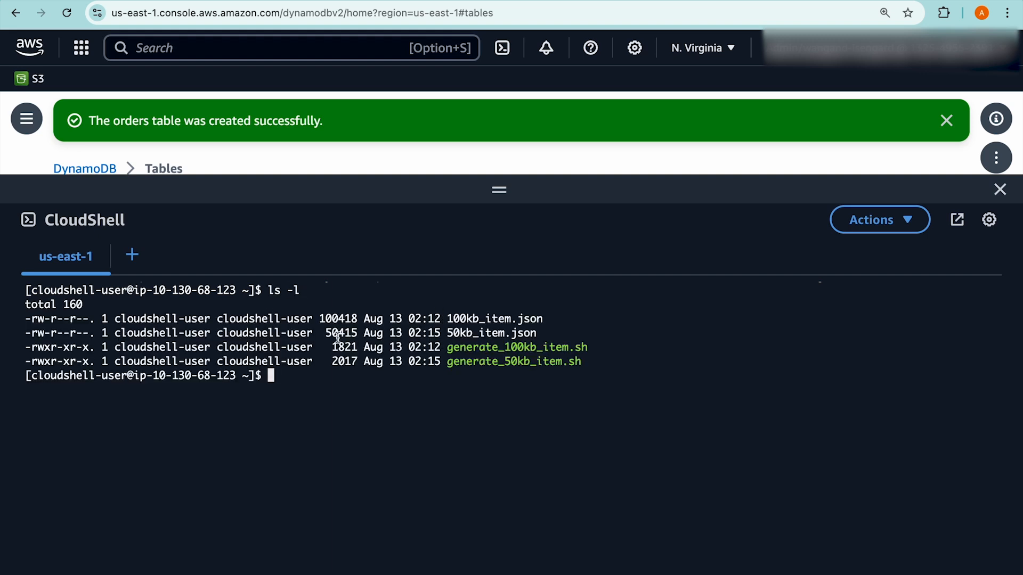
Step: Put 50kb_item.json into orders, returning TOTAL consumed capacity and SIZE item collection metrics
double_click(341, 332)
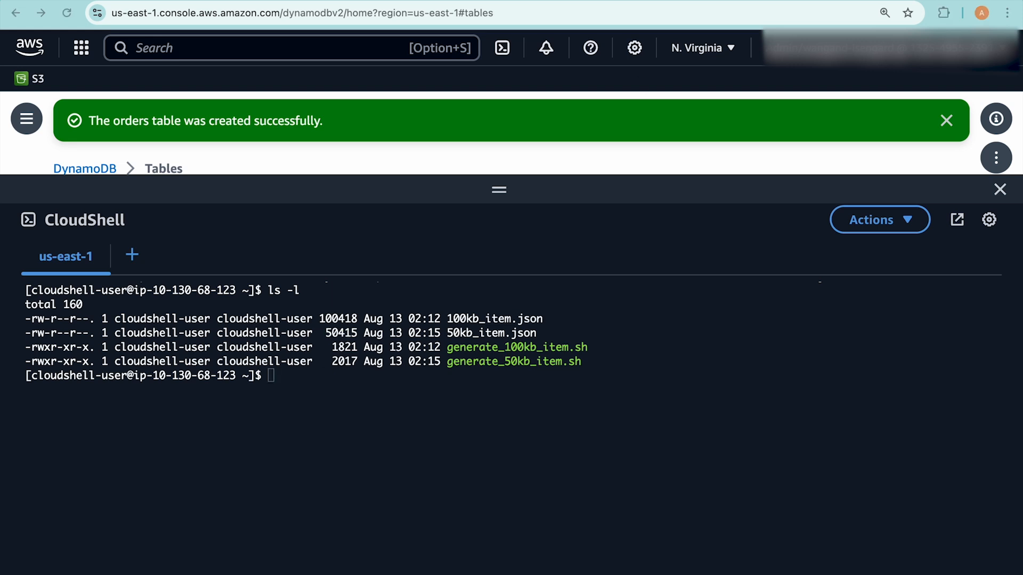
type("aws dynamodb put-item \\")
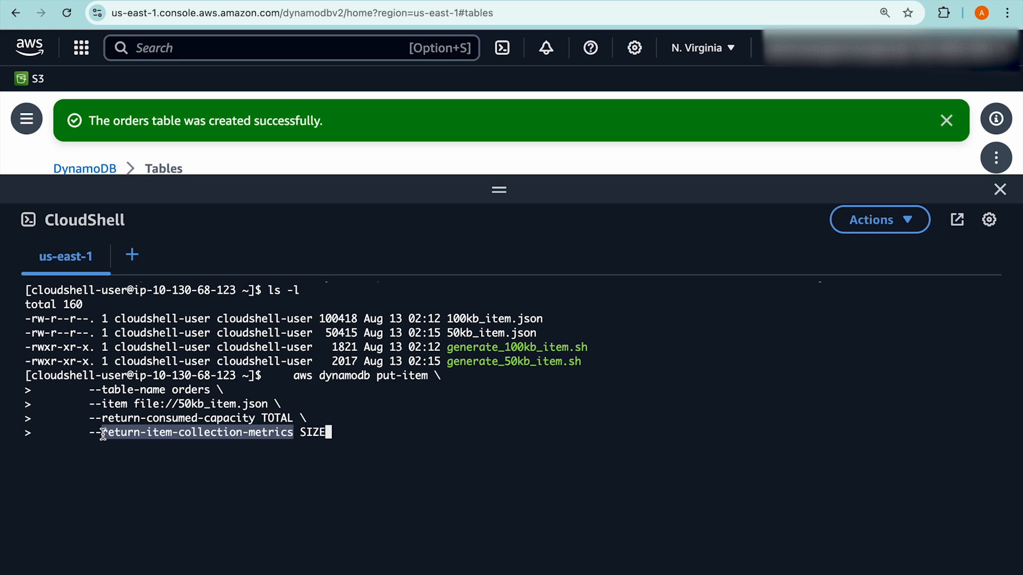
mouse_move(164, 476)
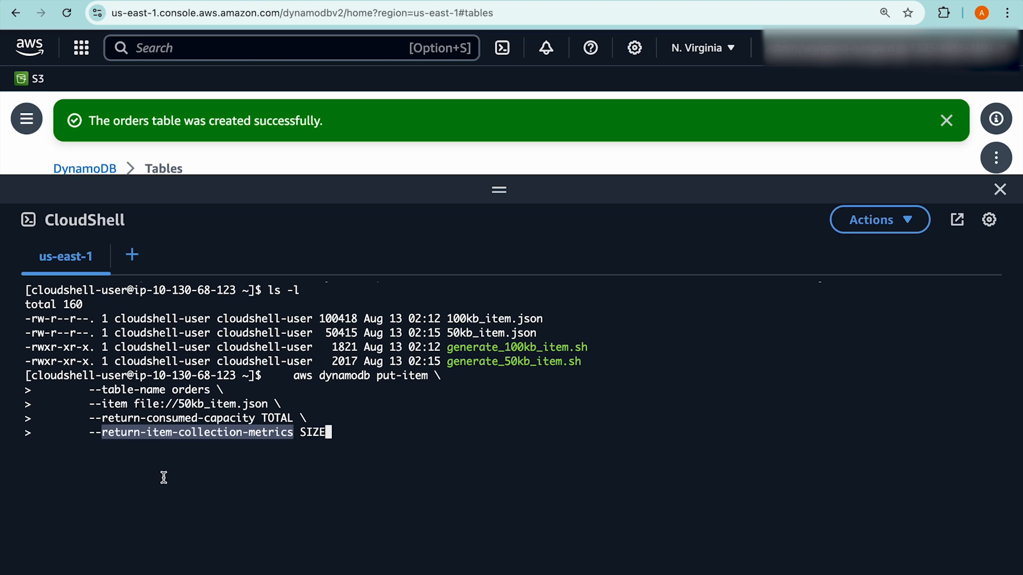
key("enter")
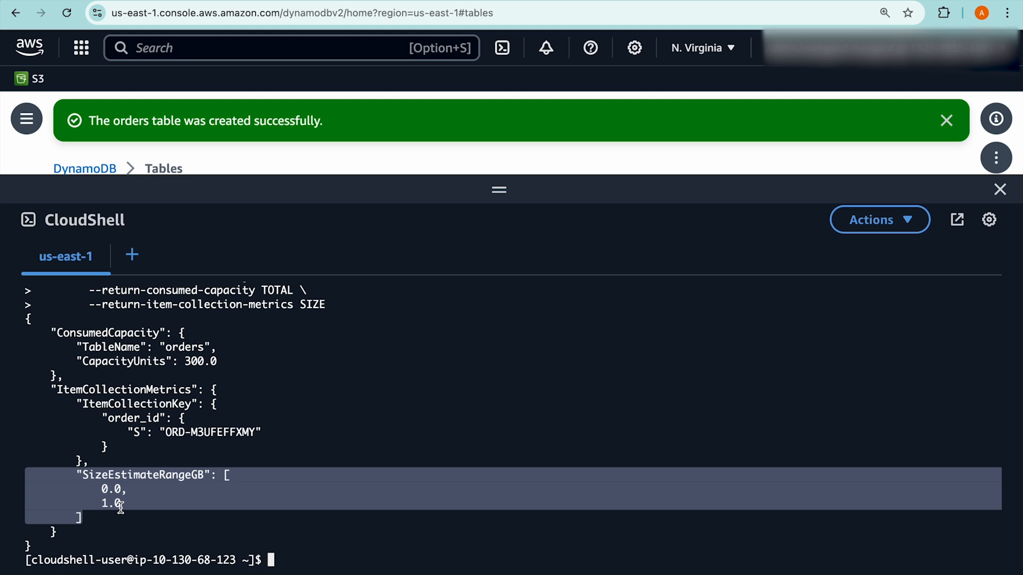
mouse_move(222, 361)
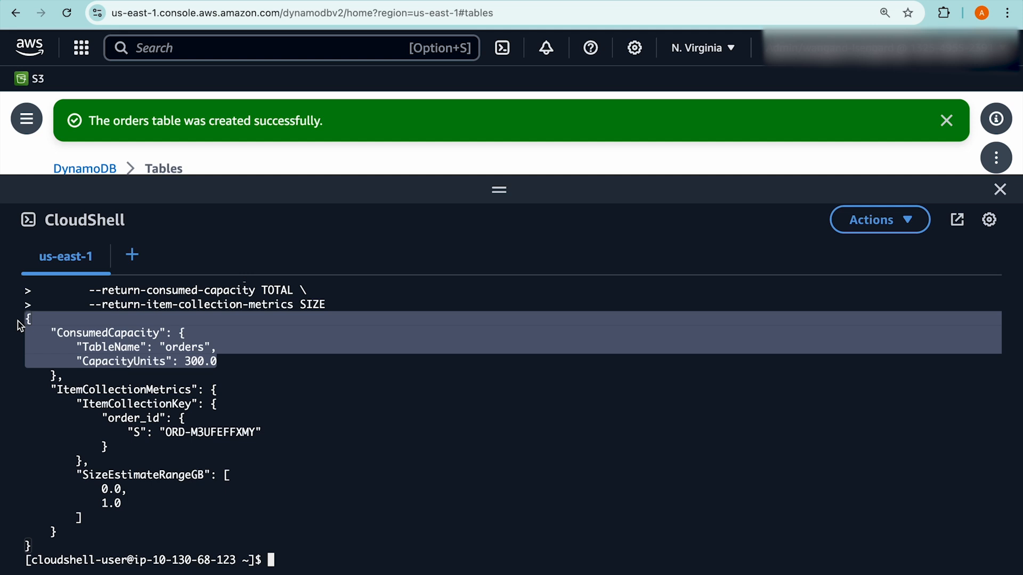
mouse_move(232, 358)
type("ls -l")
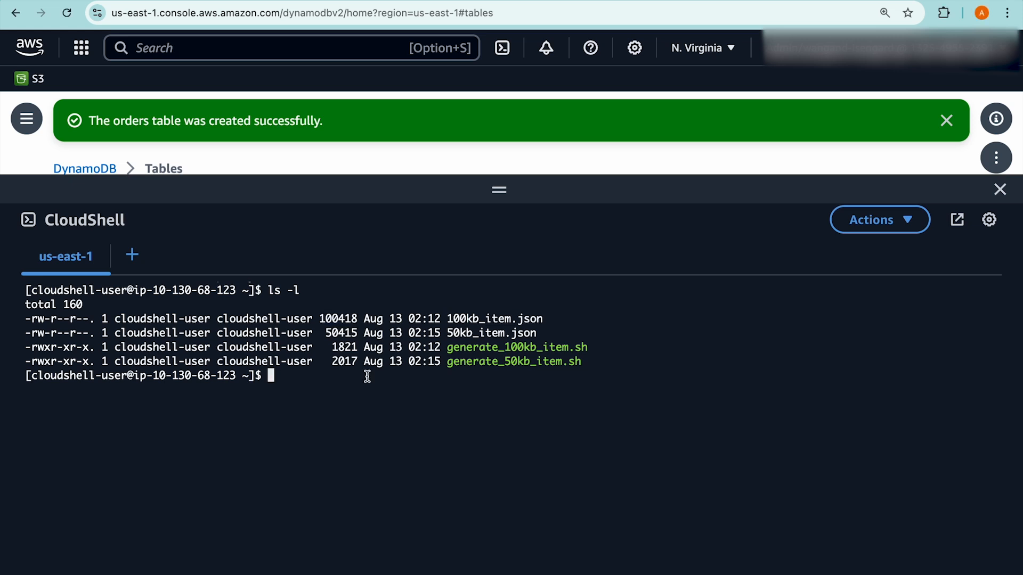
Step: Put 100kb_item.json into orders and highlight the item-size-exceeded ValidationException
type("aws dynamodb put-item \\")
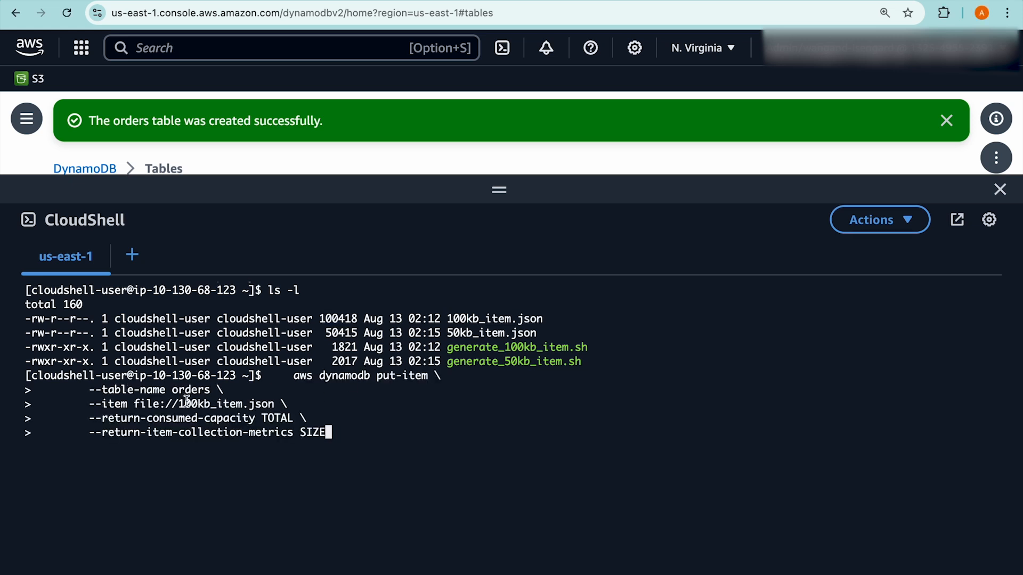
double_click(216, 404)
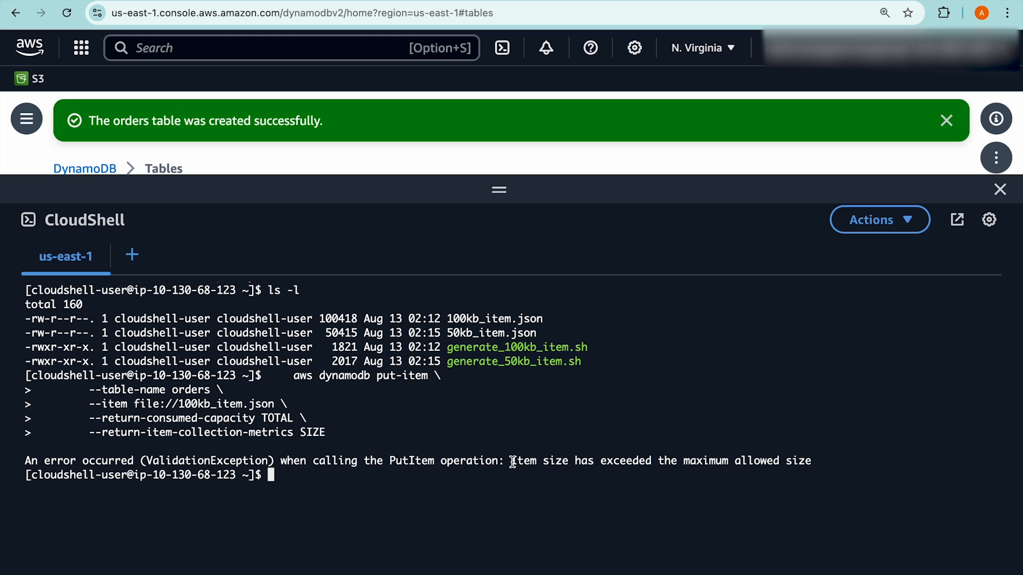
left_click_drag(511, 460, 812, 460)
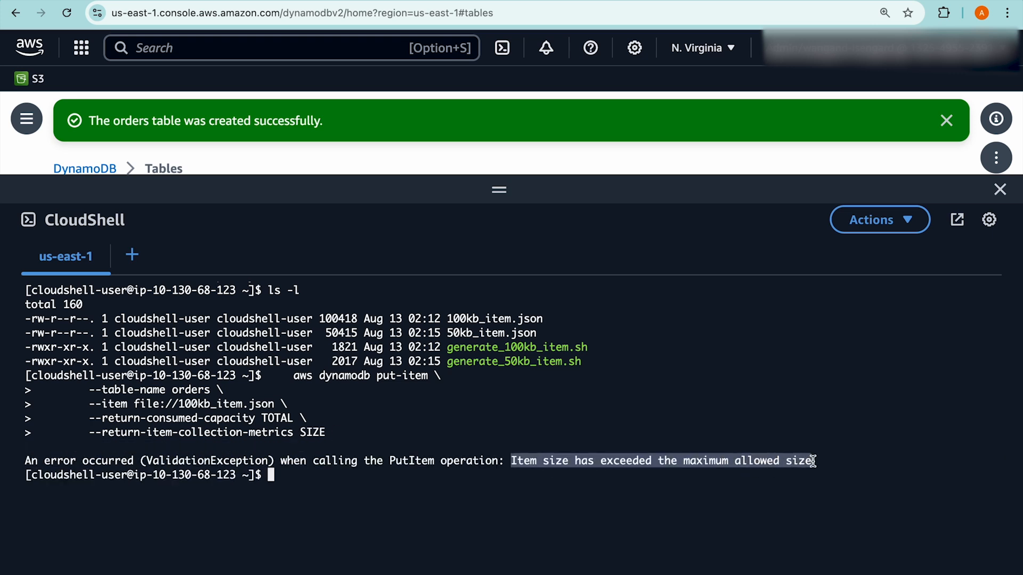